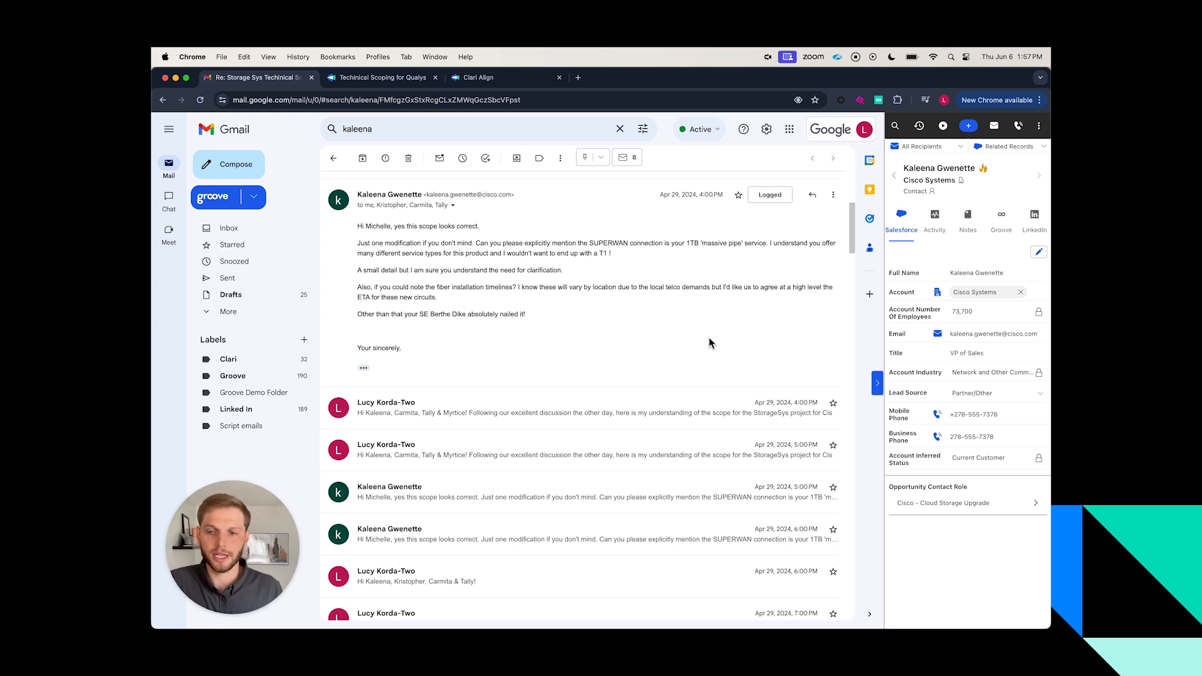
pyautogui.moveTo(991, 184)
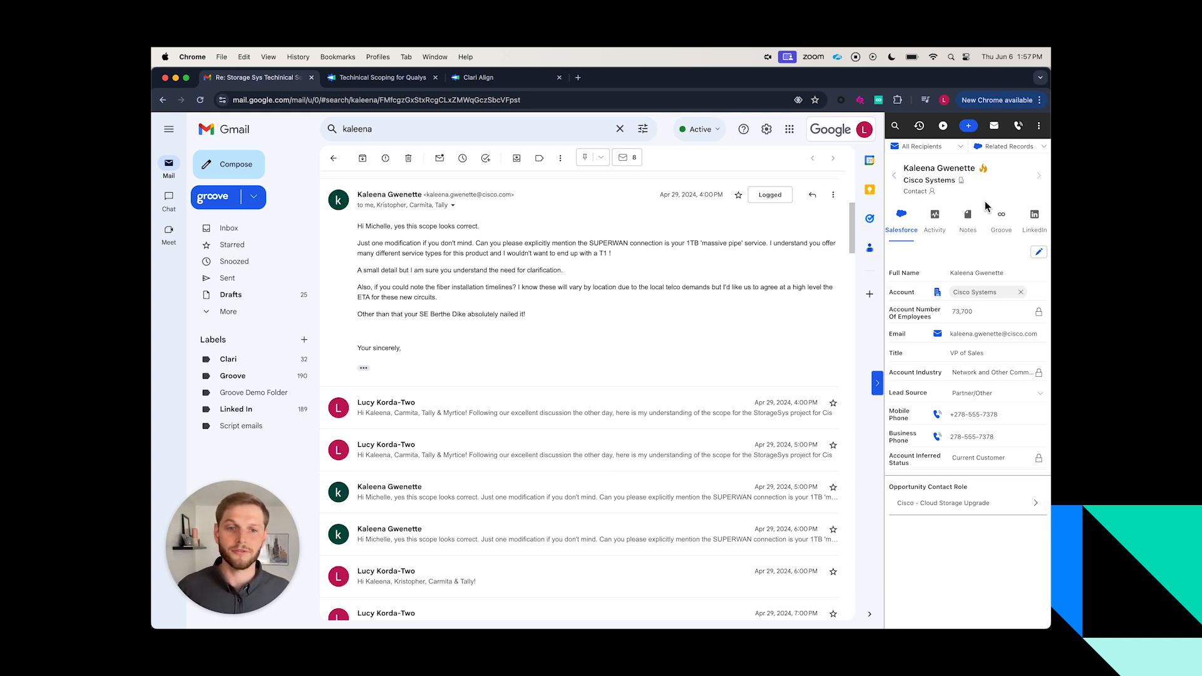
pyautogui.moveTo(924, 257)
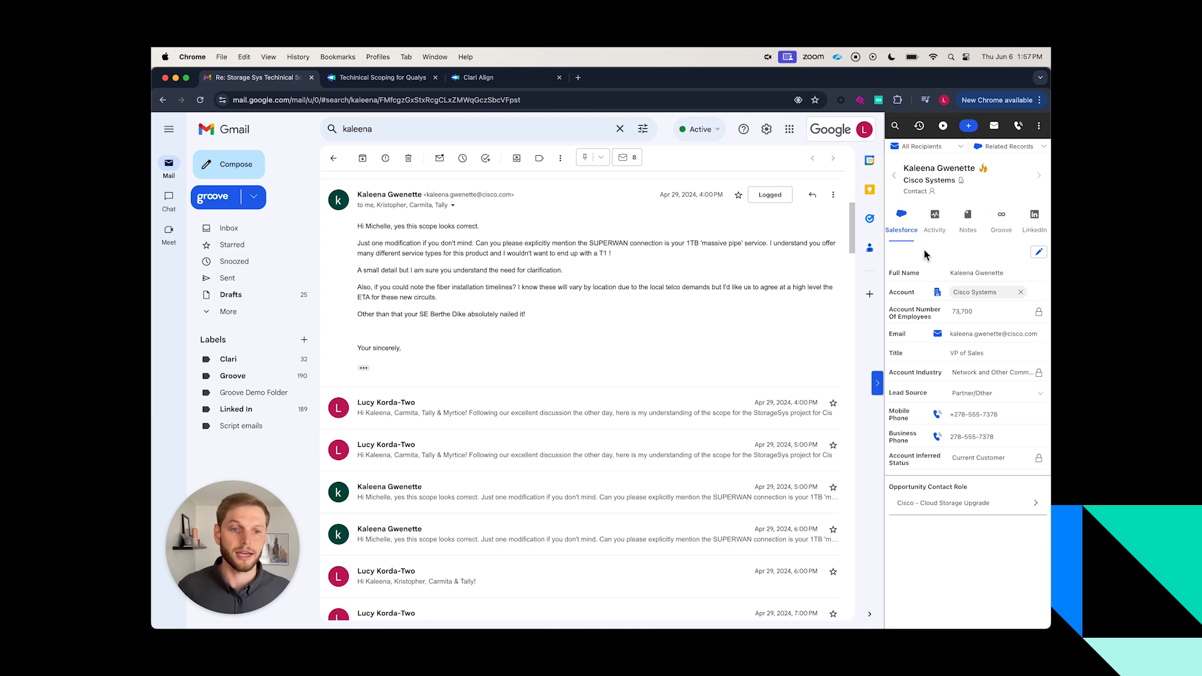
pyautogui.moveTo(1003, 418)
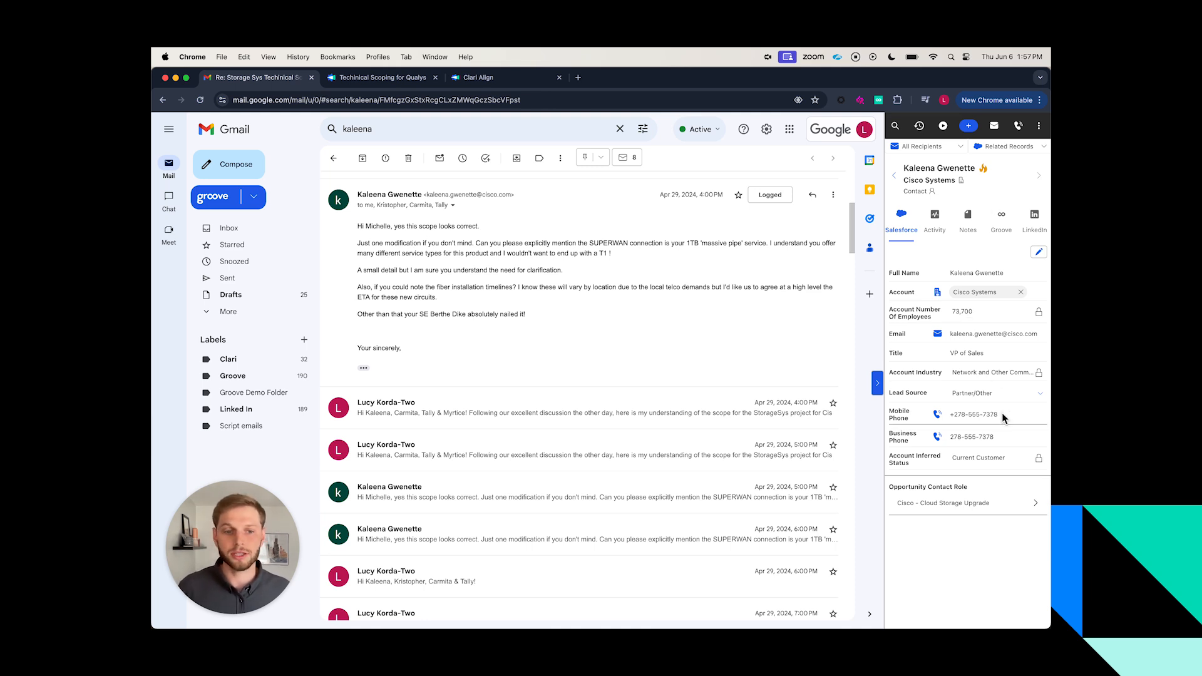
pyautogui.moveTo(1010, 399)
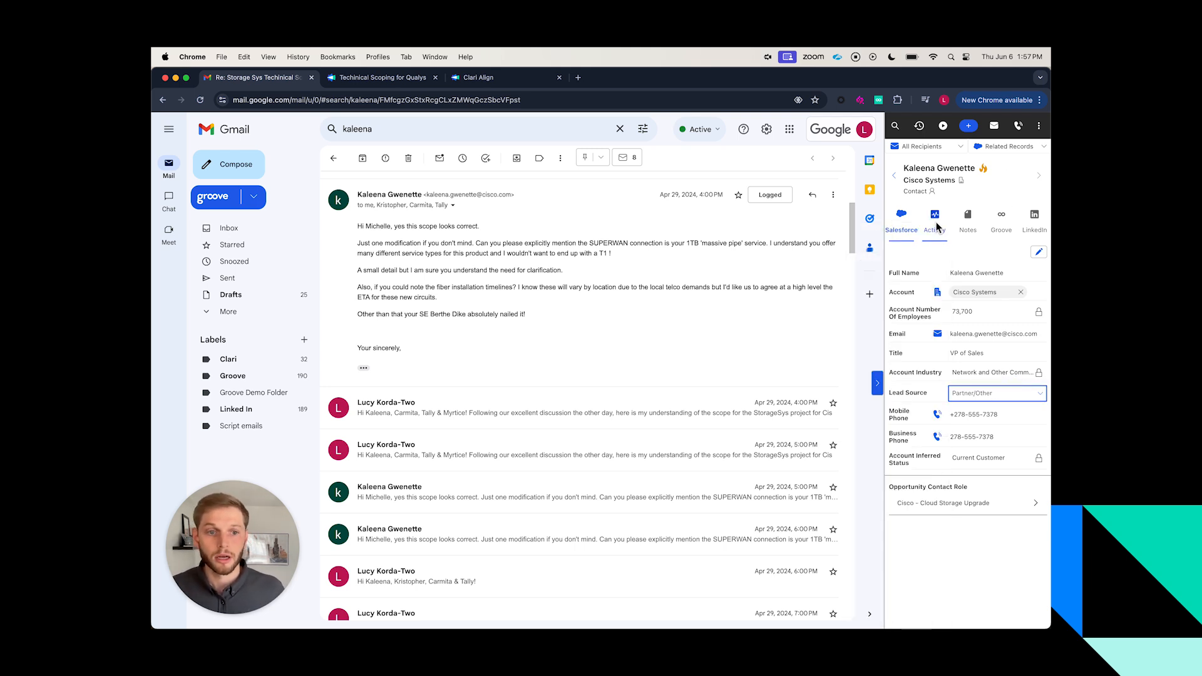
# Show Kaleena's activity timeline and locate the Evaluation Requirements for Cisco Systems call
pyautogui.click(934, 223)
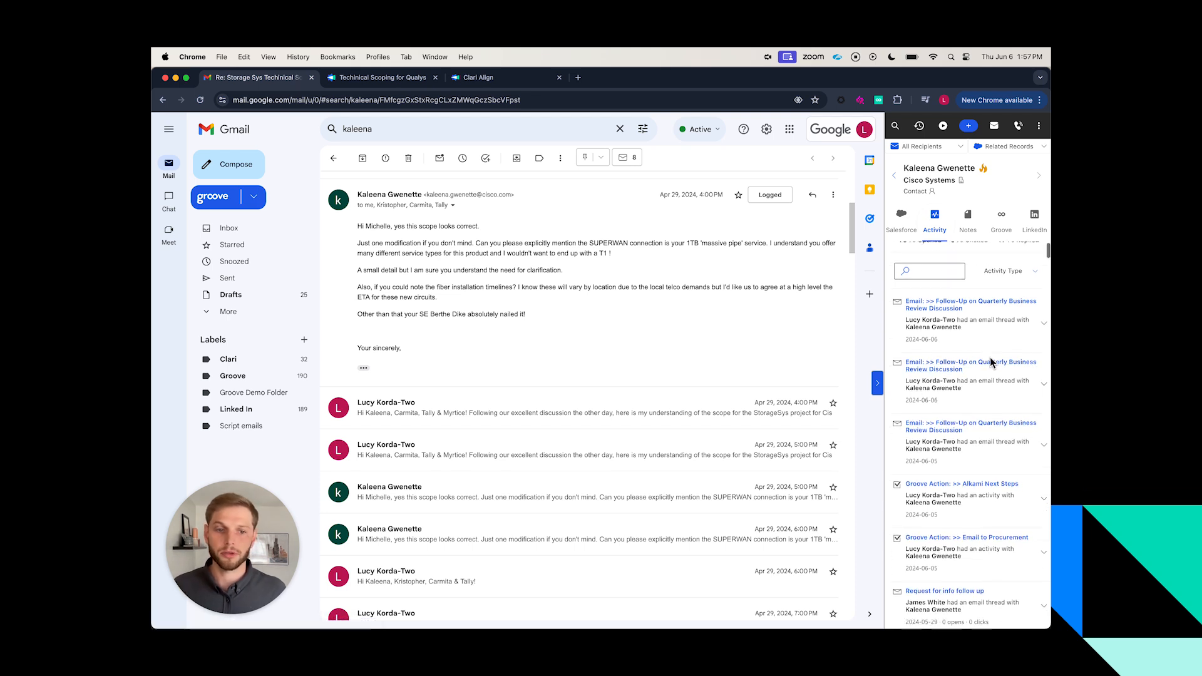
pyautogui.scroll(-3)
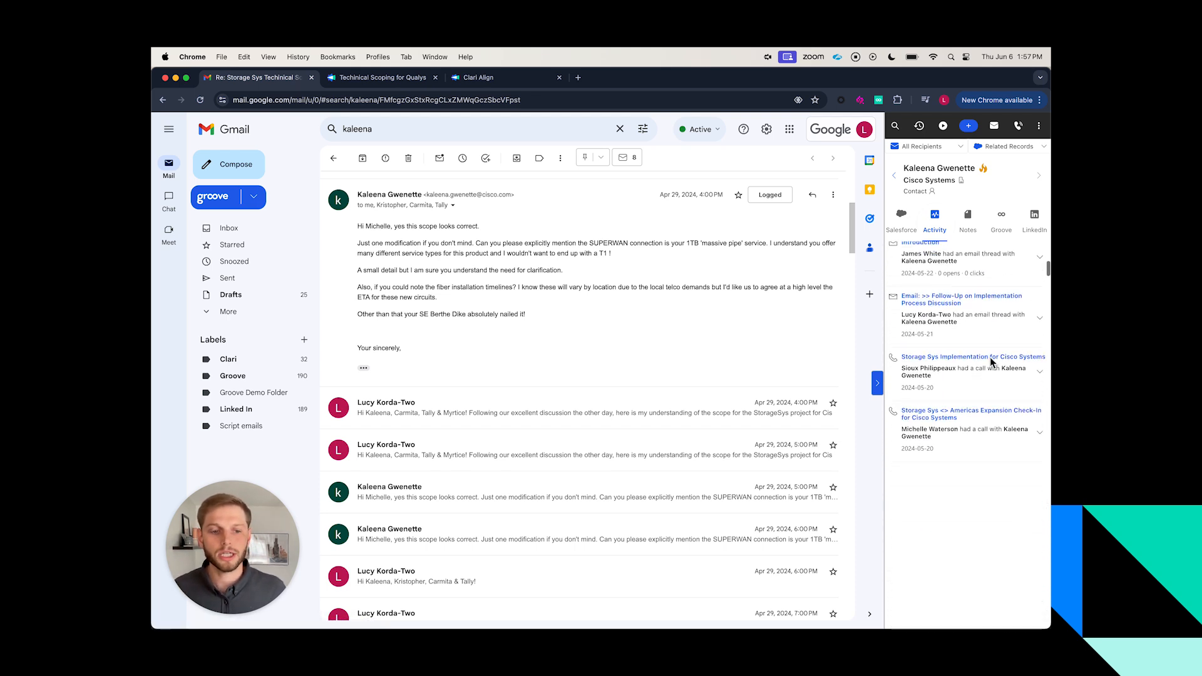
pyautogui.scroll(-3)
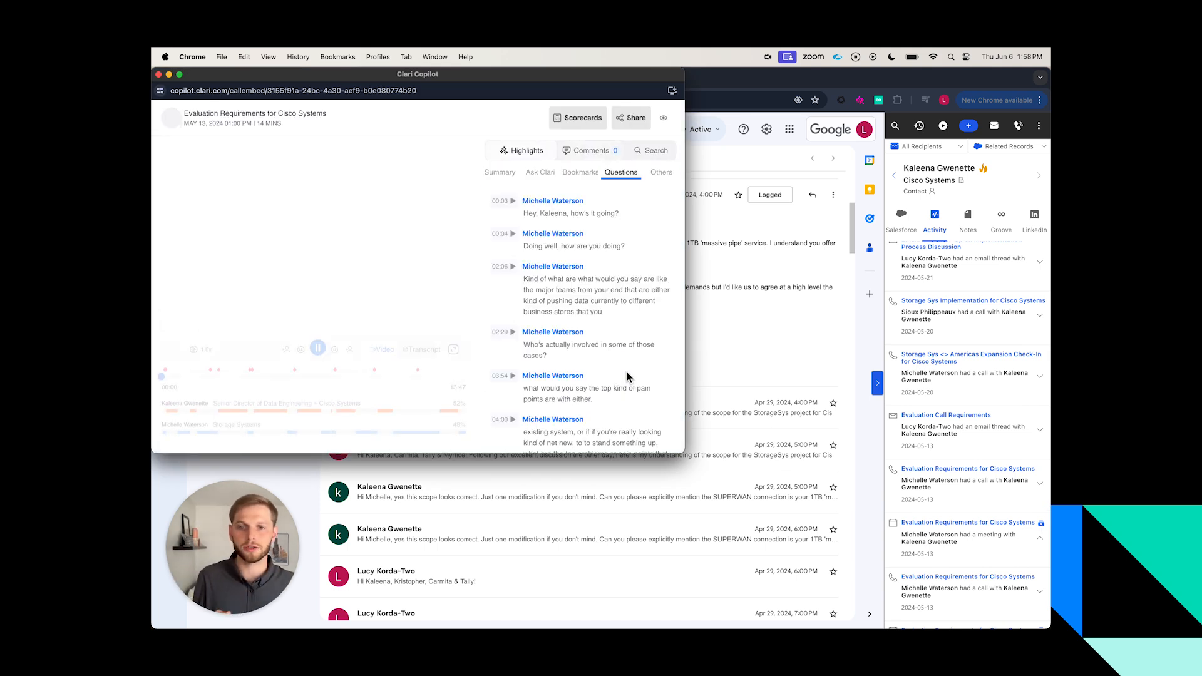
# Review the call's Smart Summary, action items and revenue critical moments
pyautogui.click(500, 171)
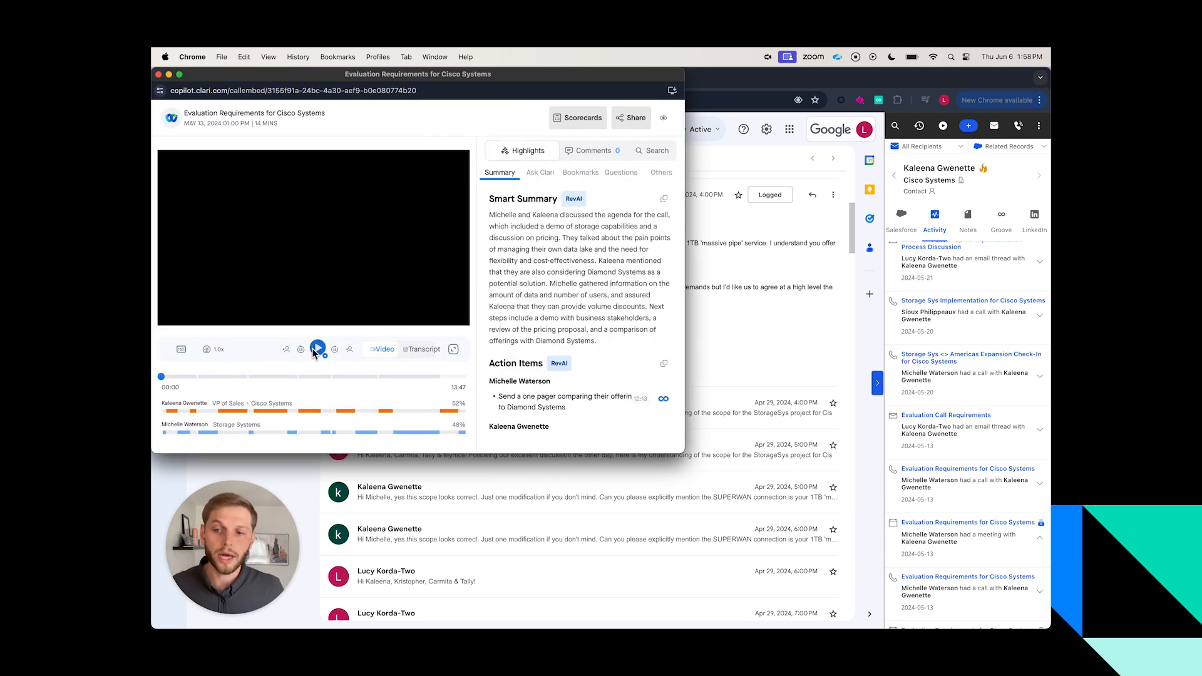
pyautogui.click(317, 350)
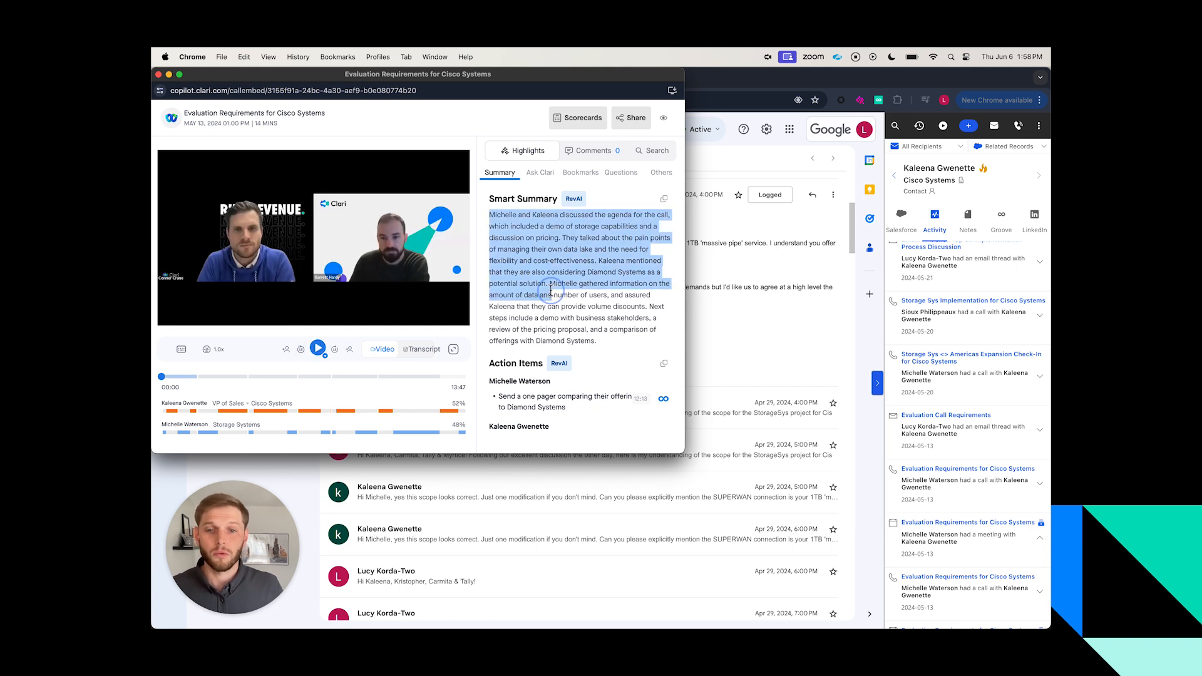
pyautogui.scroll(-3)
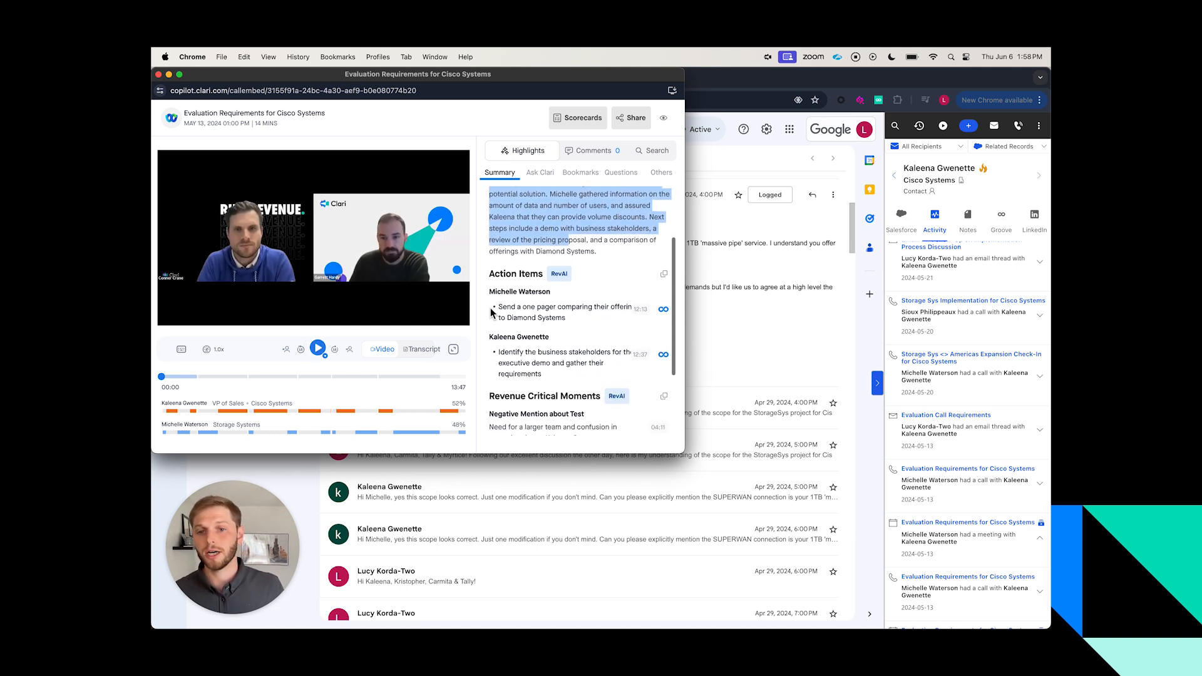
pyautogui.scroll(-3)
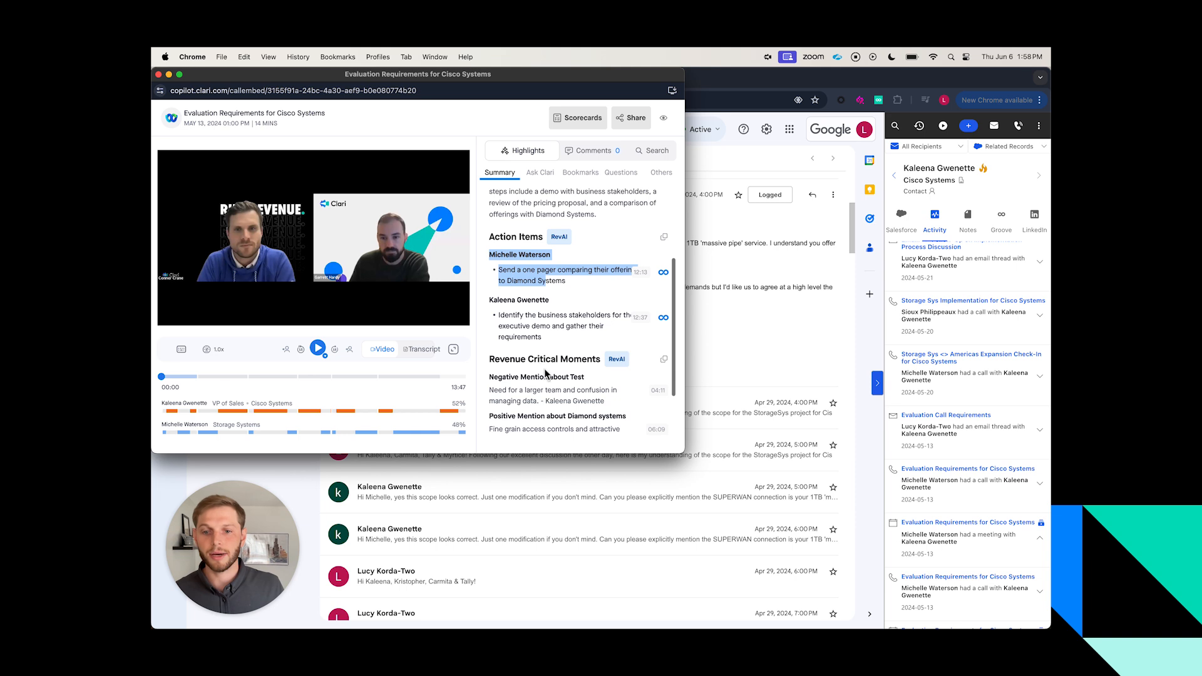
pyautogui.scroll(3)
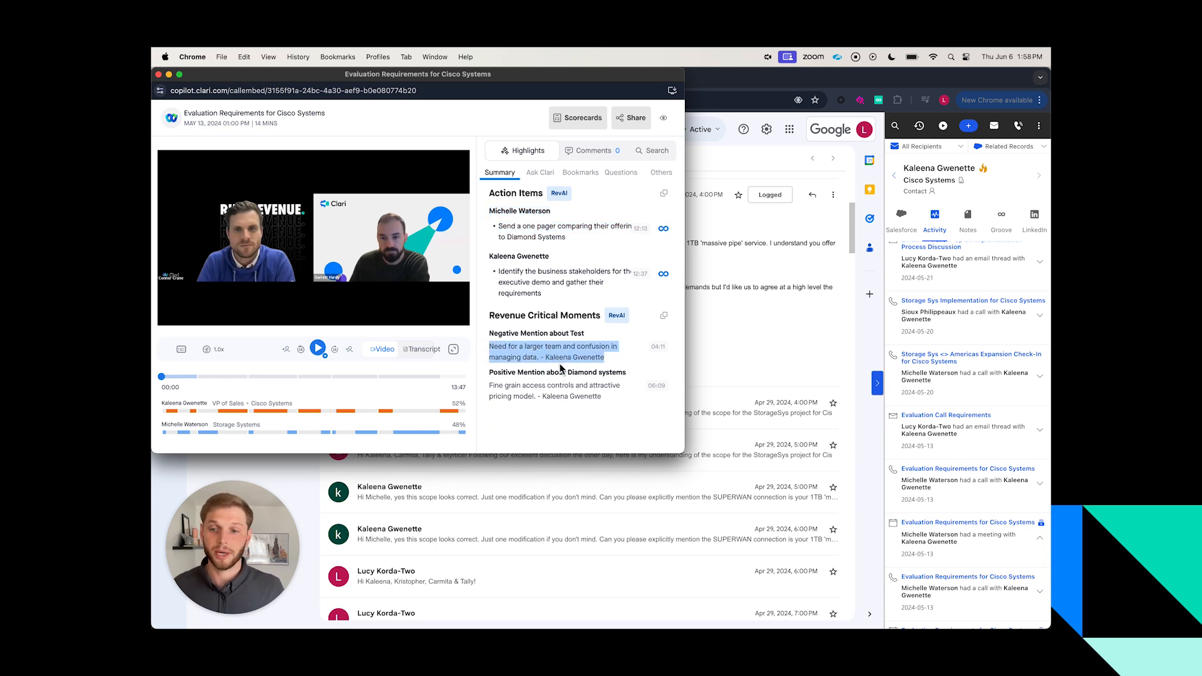
pyautogui.moveTo(561, 394)
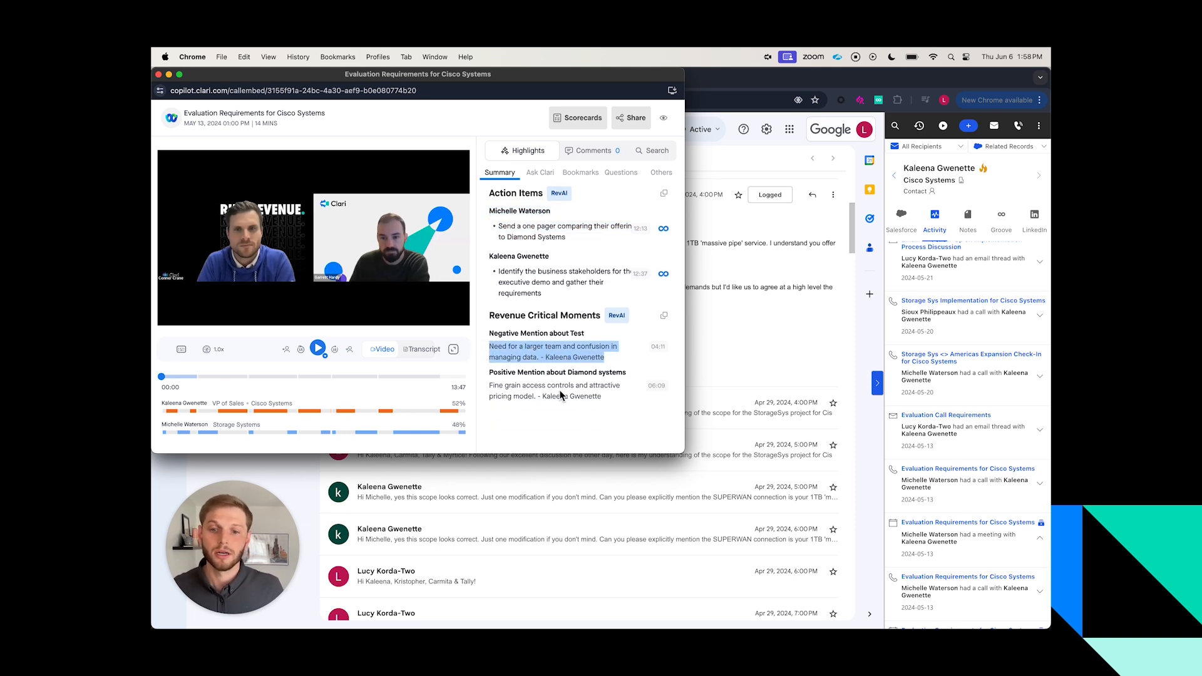
# View Ask Clari's answers about Kaleena's interests on the call
pyautogui.click(541, 172)
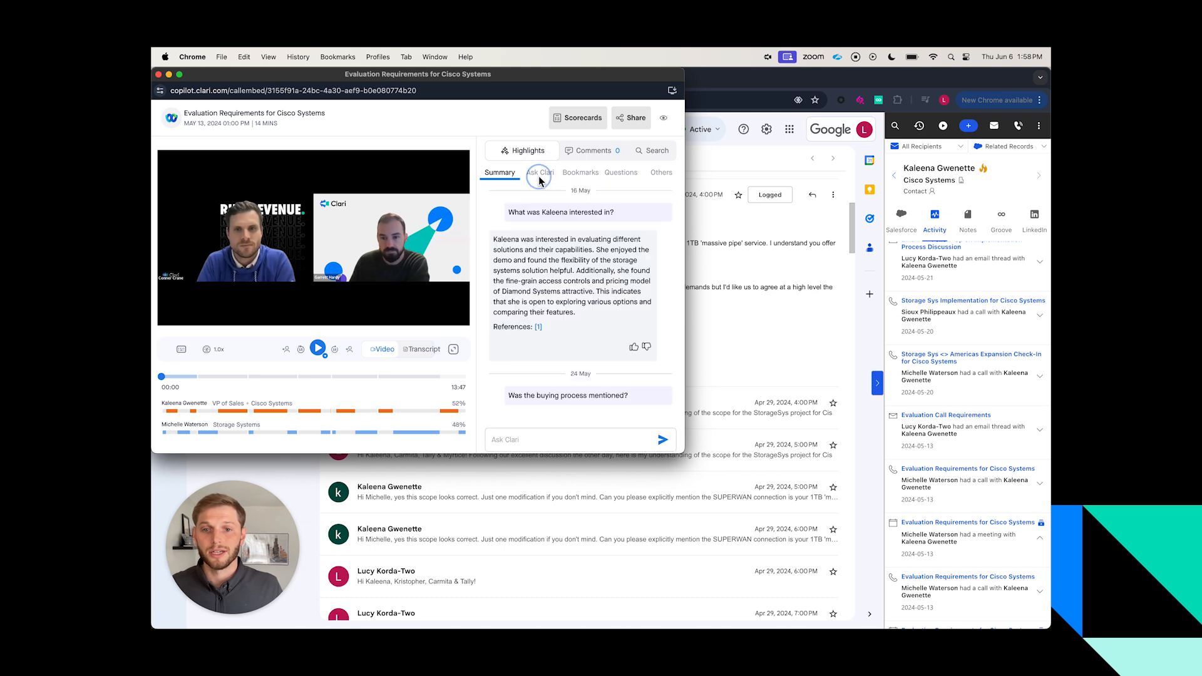
pyautogui.click(540, 172)
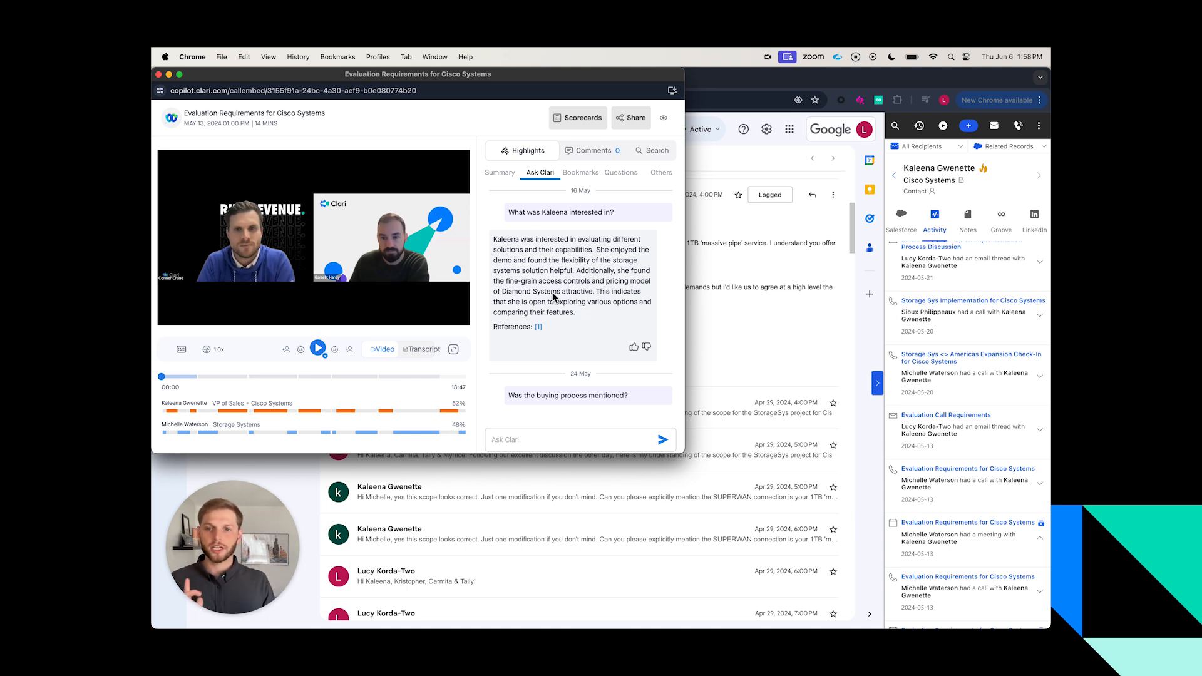
pyautogui.moveTo(580, 213)
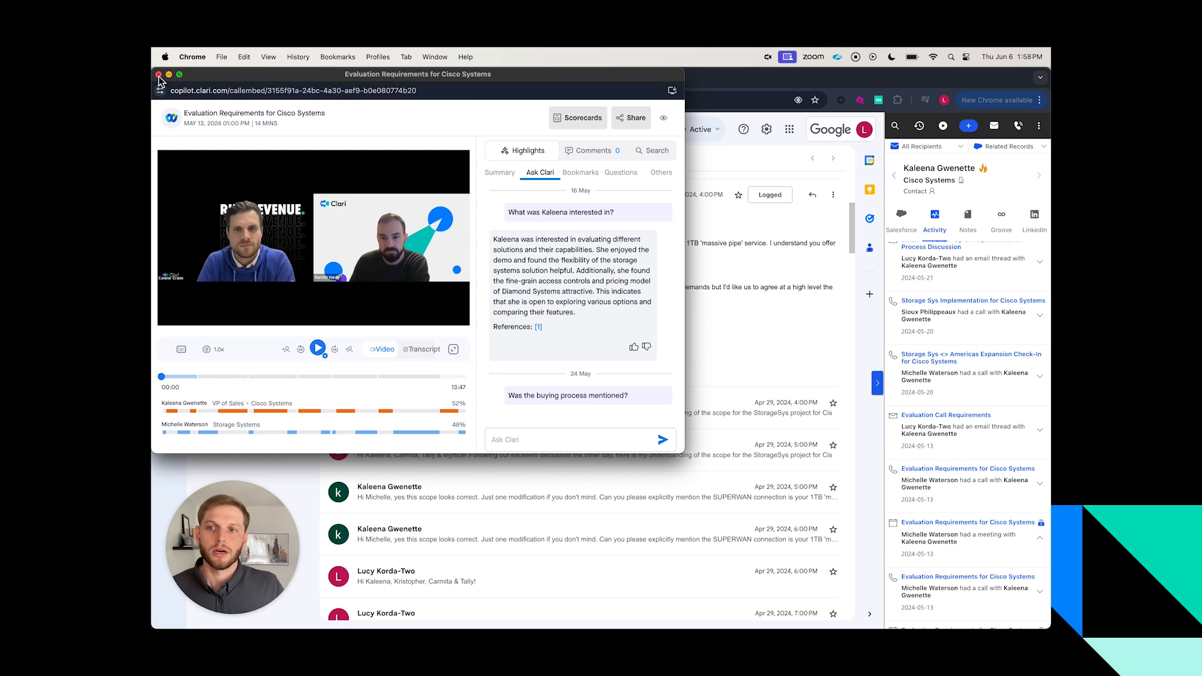
# Close the Copilot recording, read the RevAI card's benefits, use cases and learn-more link, then dismiss it
pyautogui.click(159, 74)
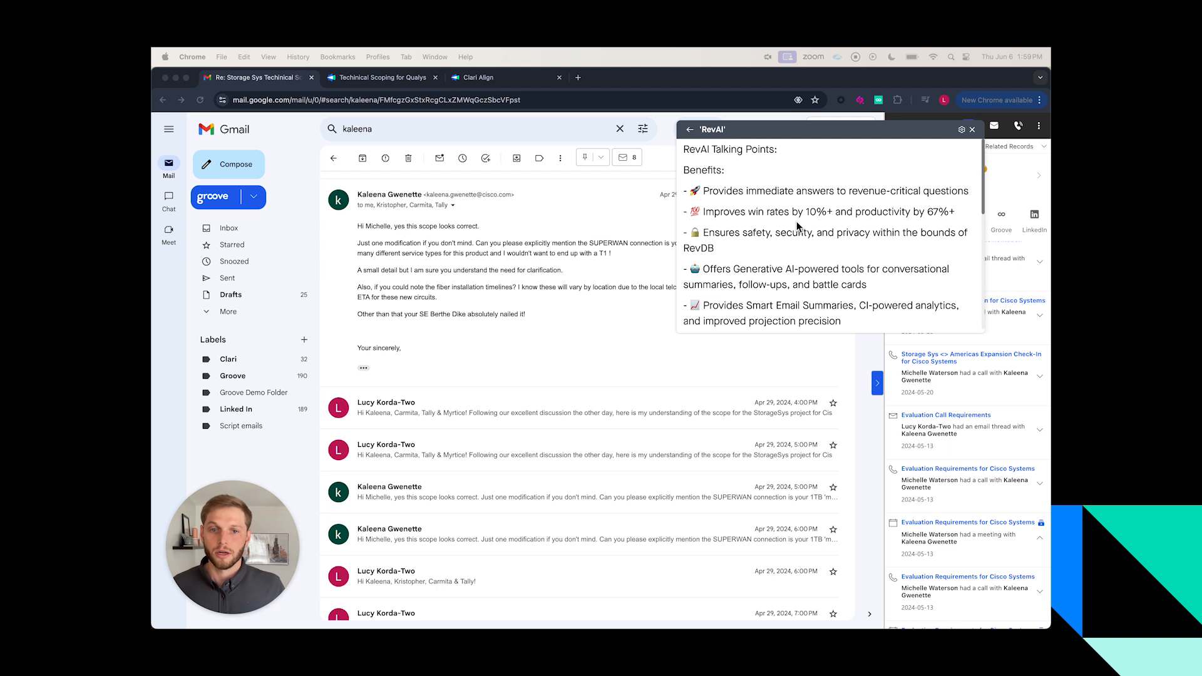
pyautogui.scroll(-3)
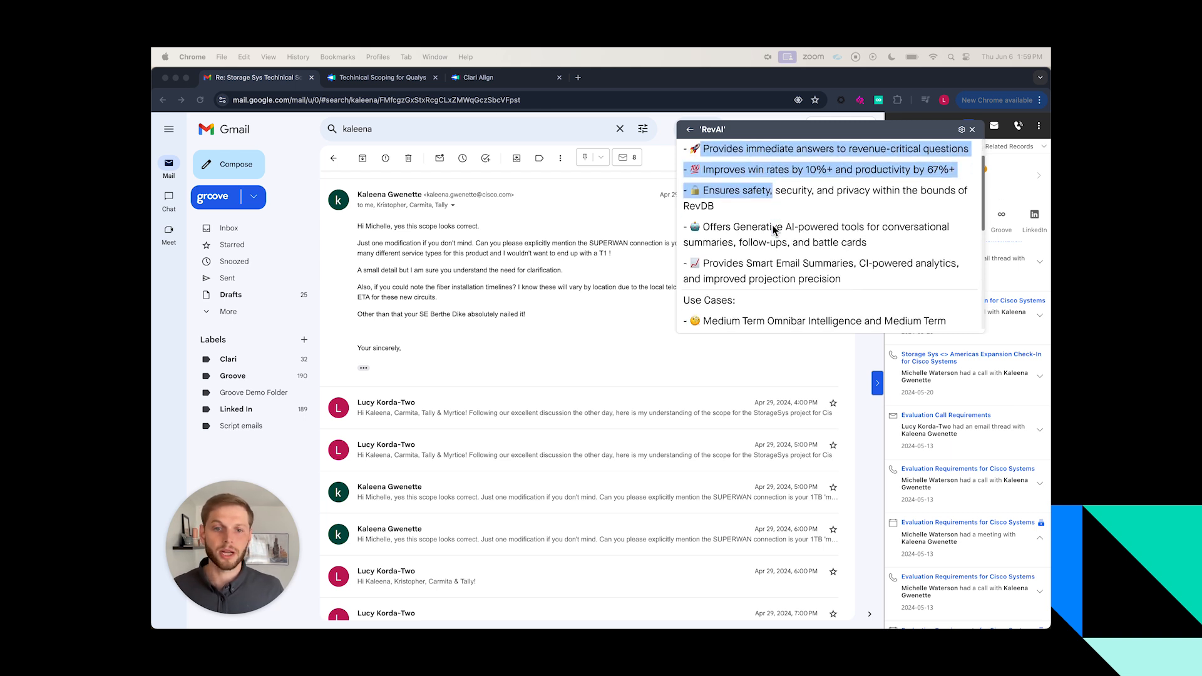
pyautogui.scroll(-3)
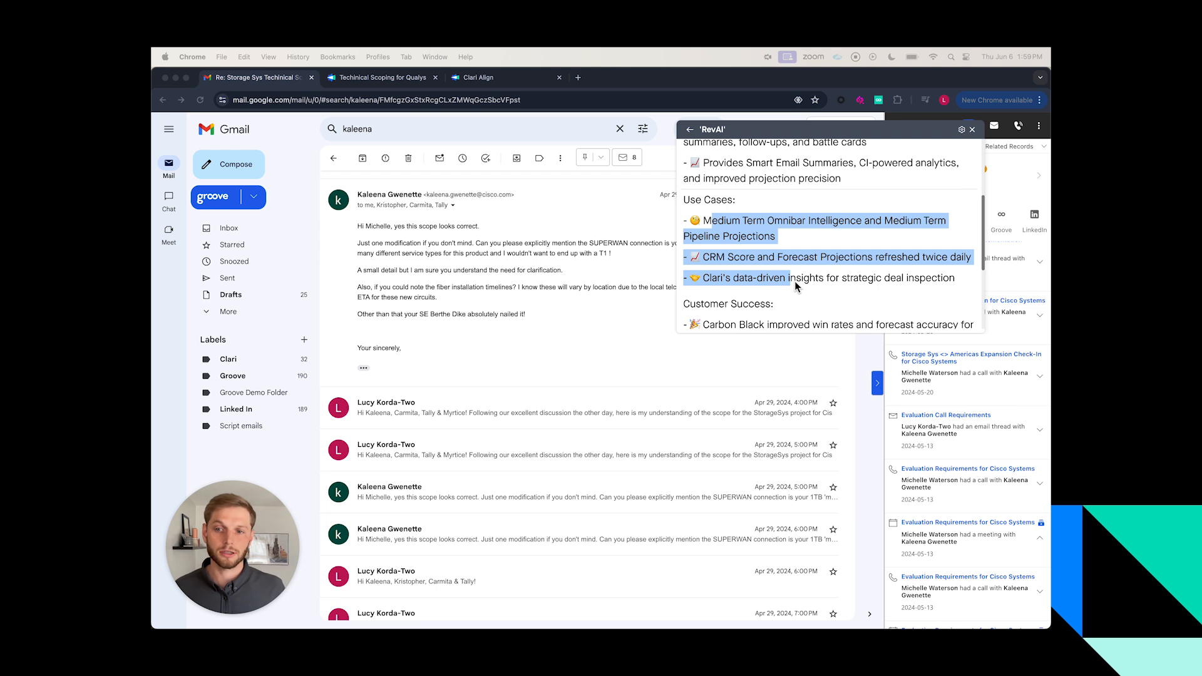
pyautogui.scroll(-3)
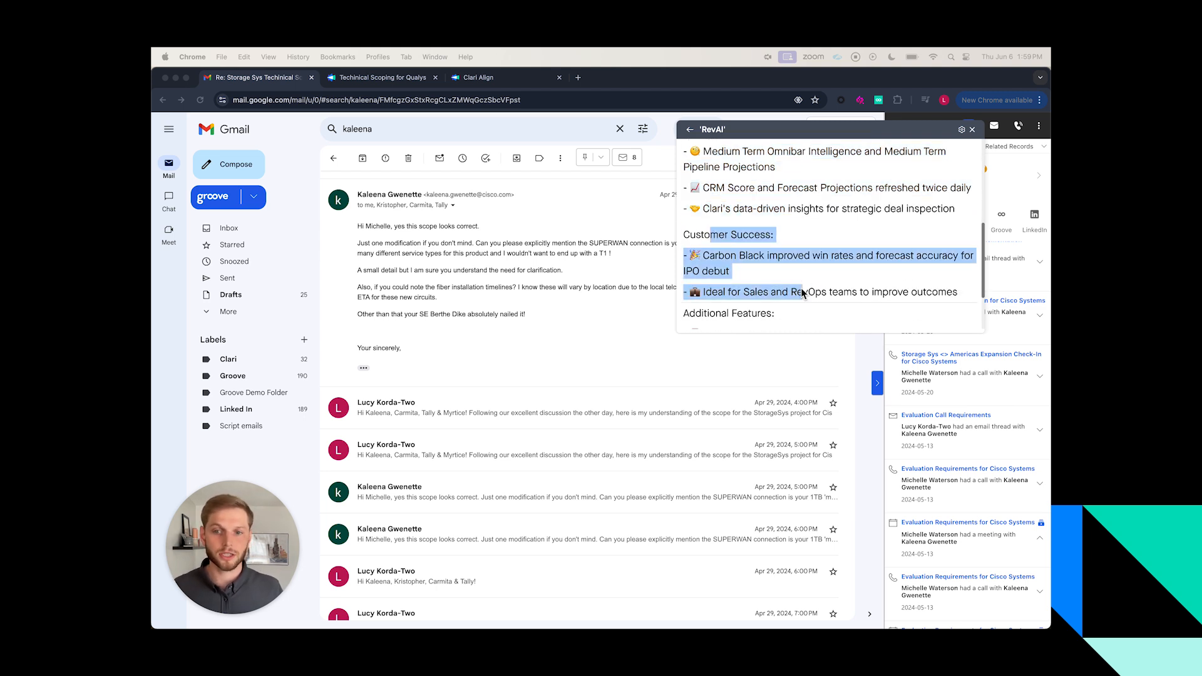
pyautogui.scroll(-3)
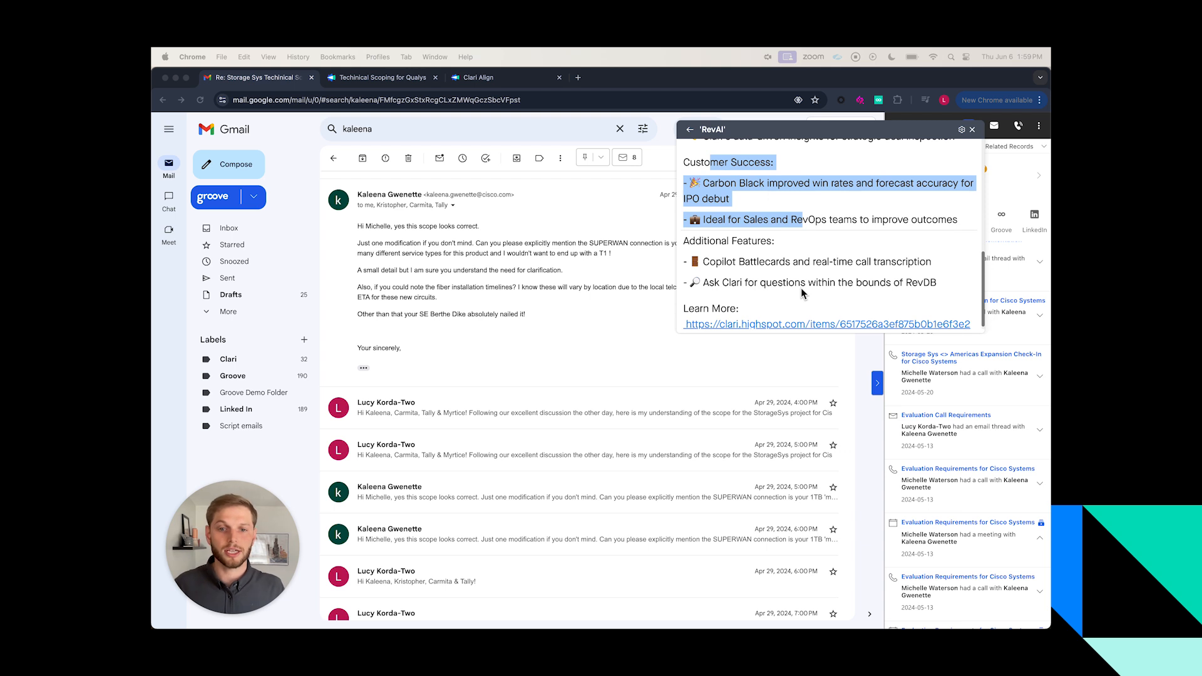
pyautogui.scroll(3)
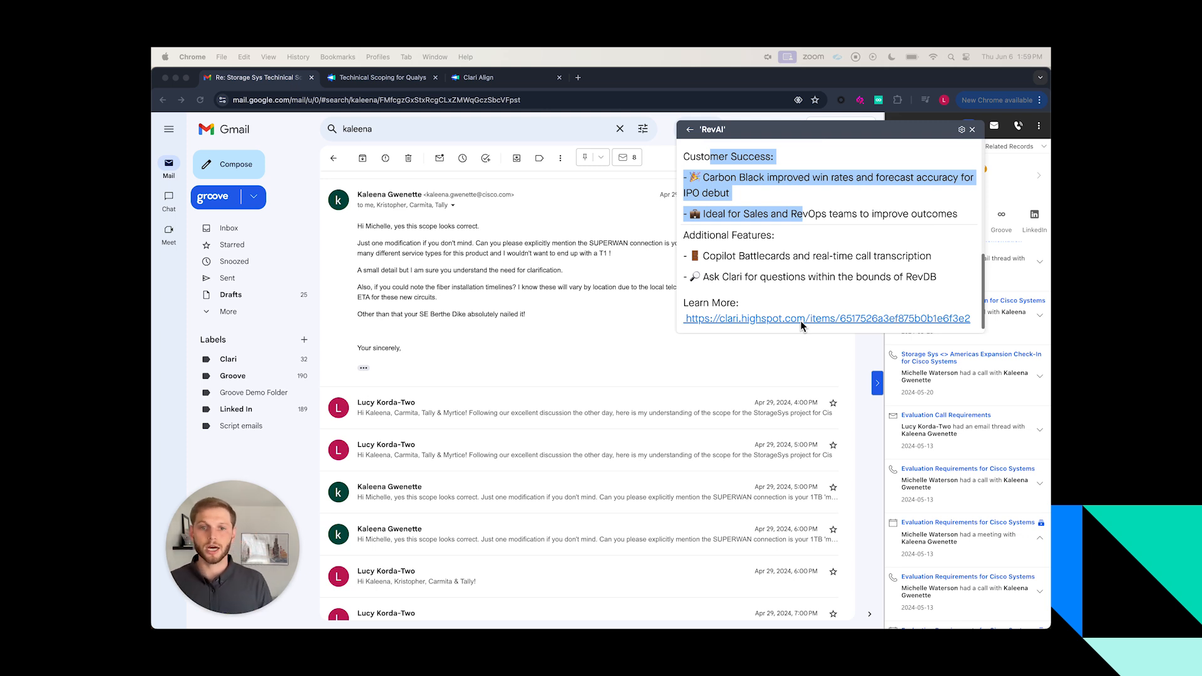
pyautogui.moveTo(786, 274)
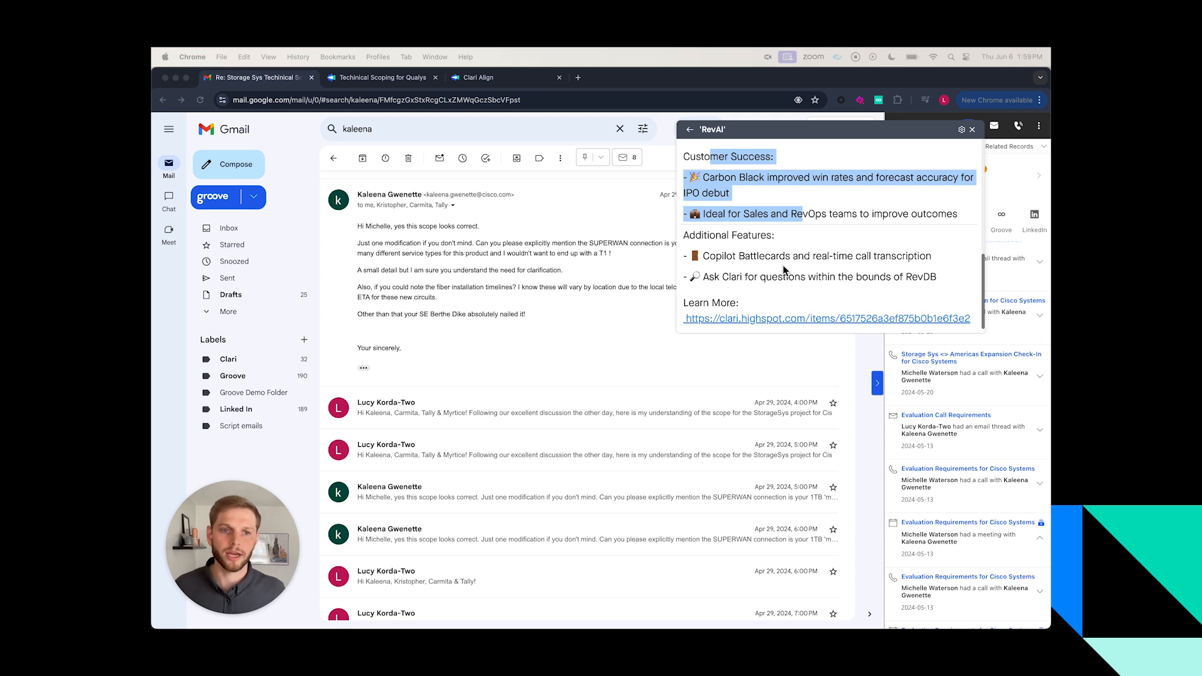
pyautogui.moveTo(803, 201)
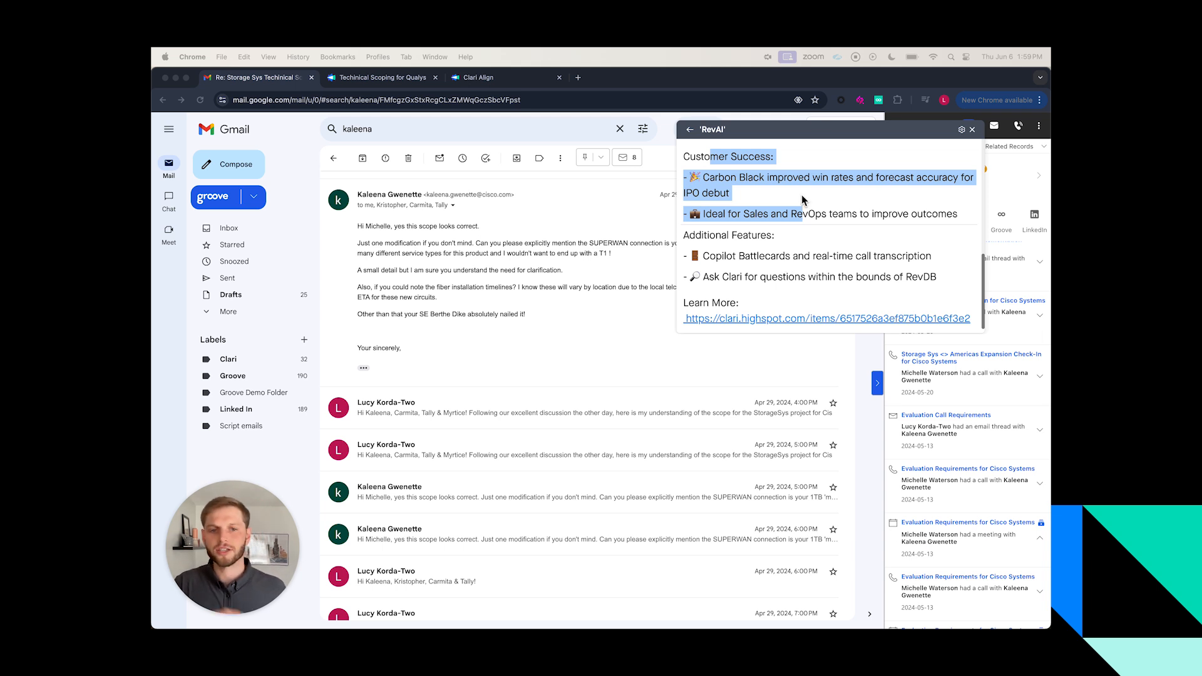
pyautogui.click(972, 129)
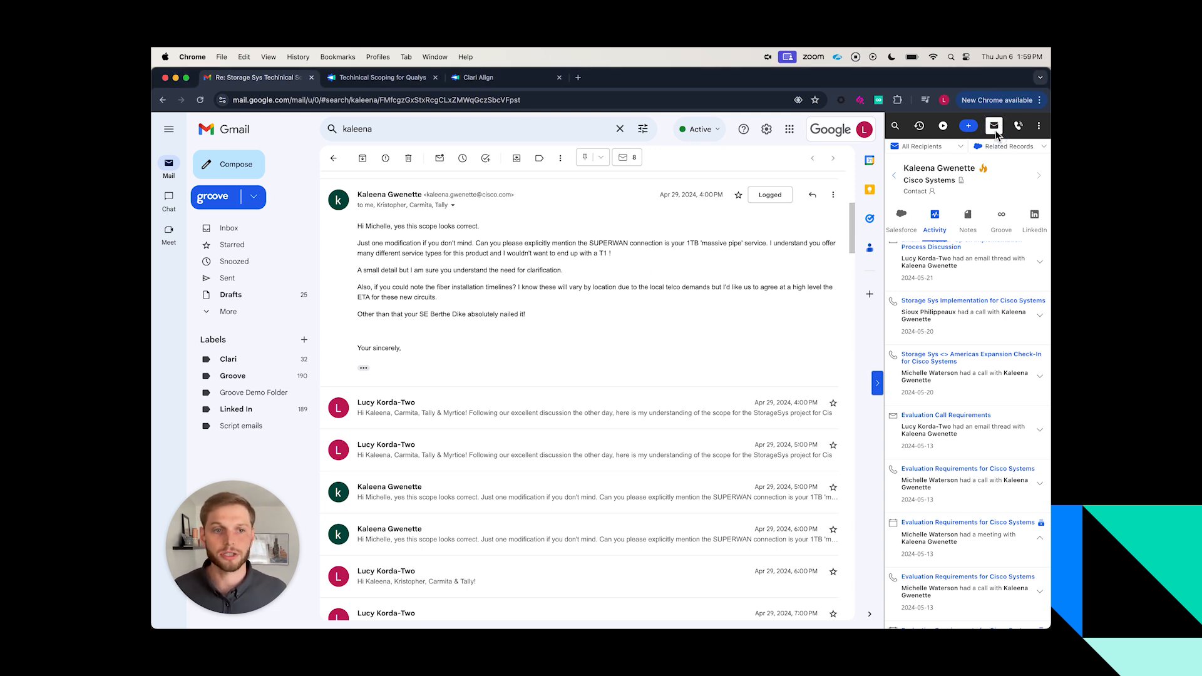
# Send Kaleena a generated meeting follow-up email based on the Americas expansion Copilot meeting
pyautogui.click(992, 125)
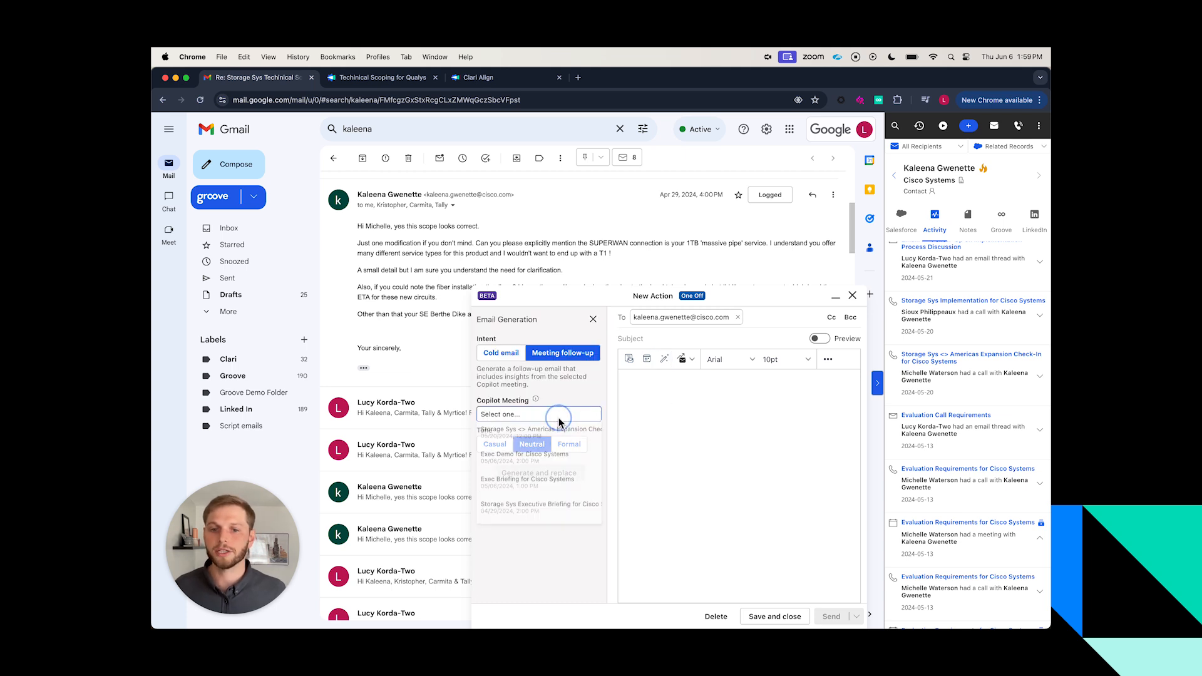
pyautogui.click(537, 429)
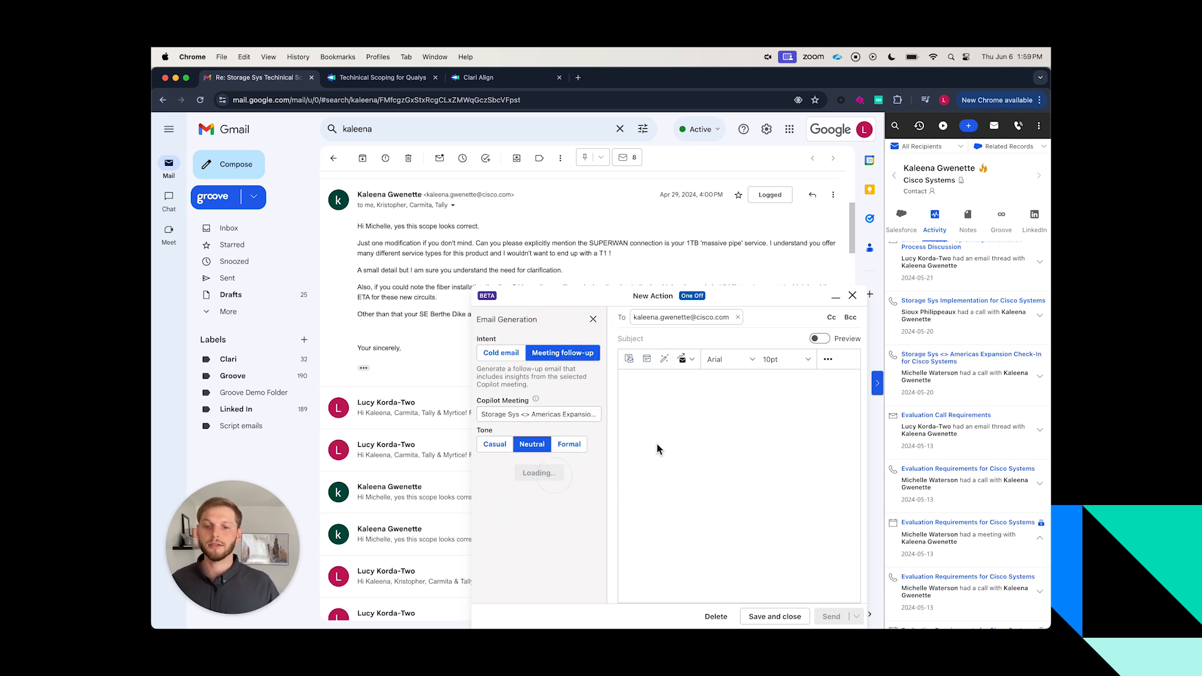
pyautogui.moveTo(732, 401)
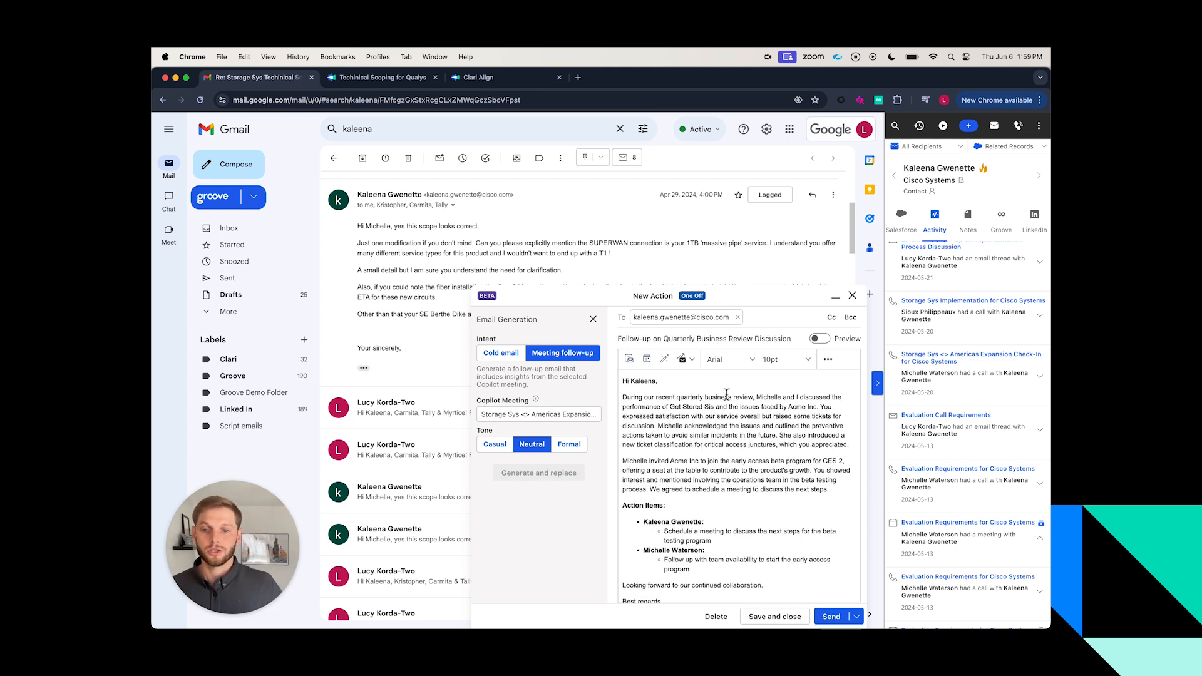
pyautogui.scroll(3)
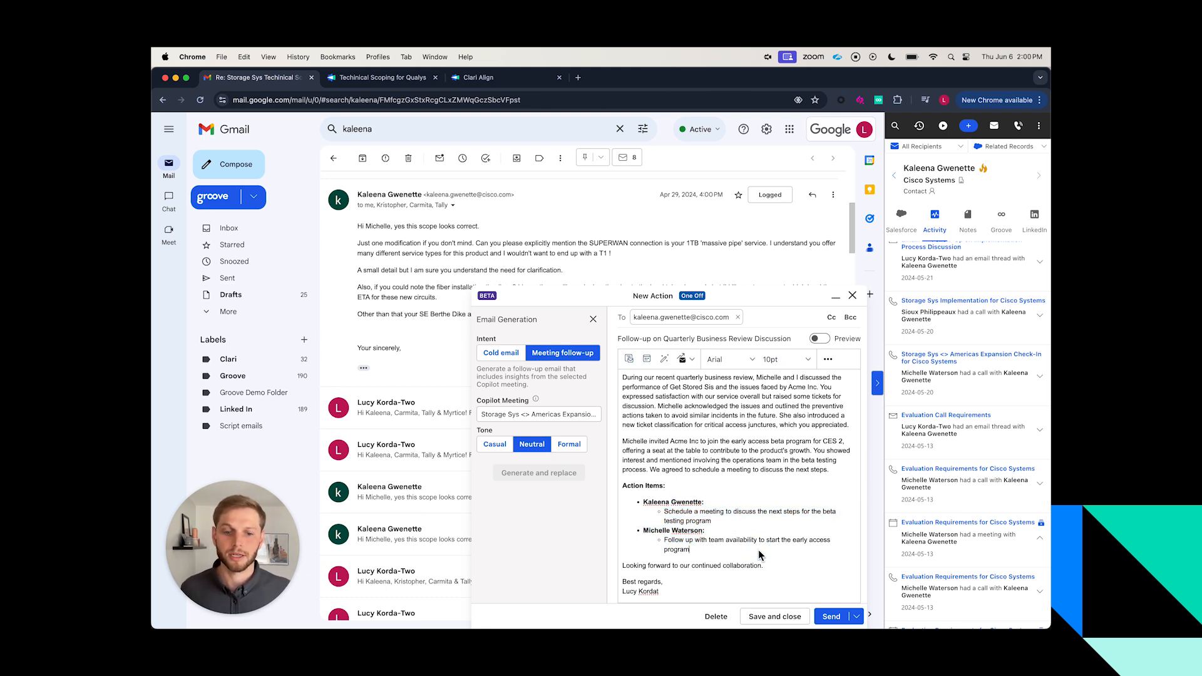
pyautogui.click(831, 616)
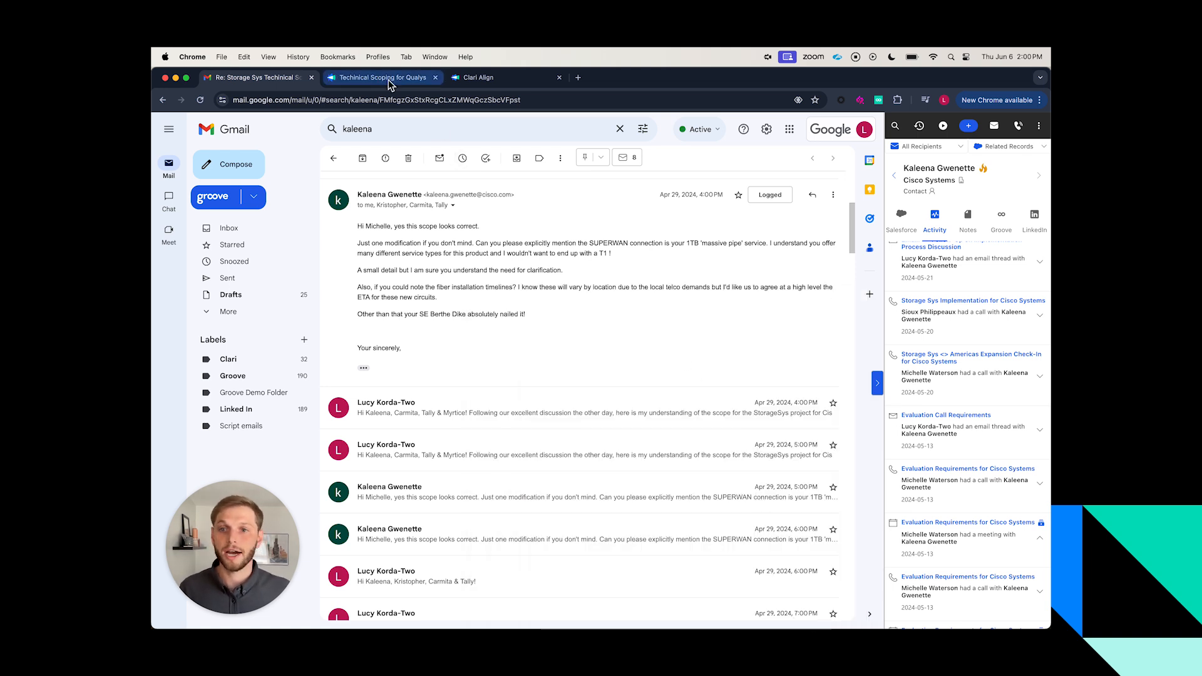
# Switch to the Technical Scoping for Qualys call and bring up its MEDDIC CRM suggestions
pyautogui.click(382, 76)
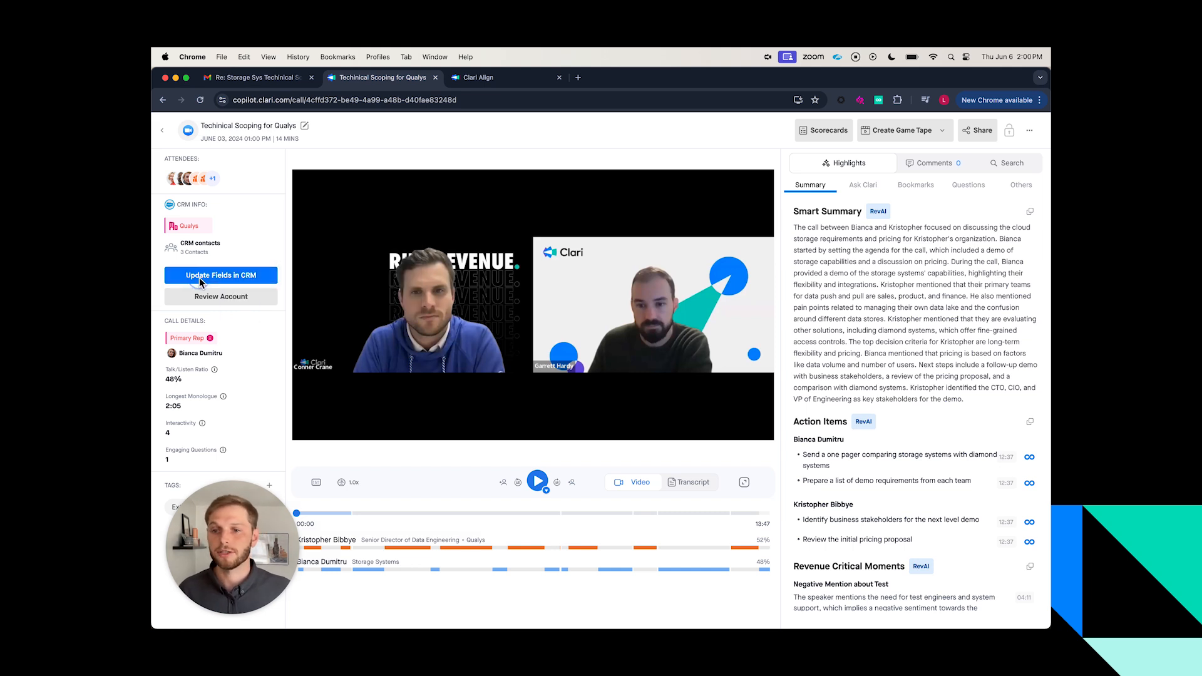
pyautogui.click(220, 275)
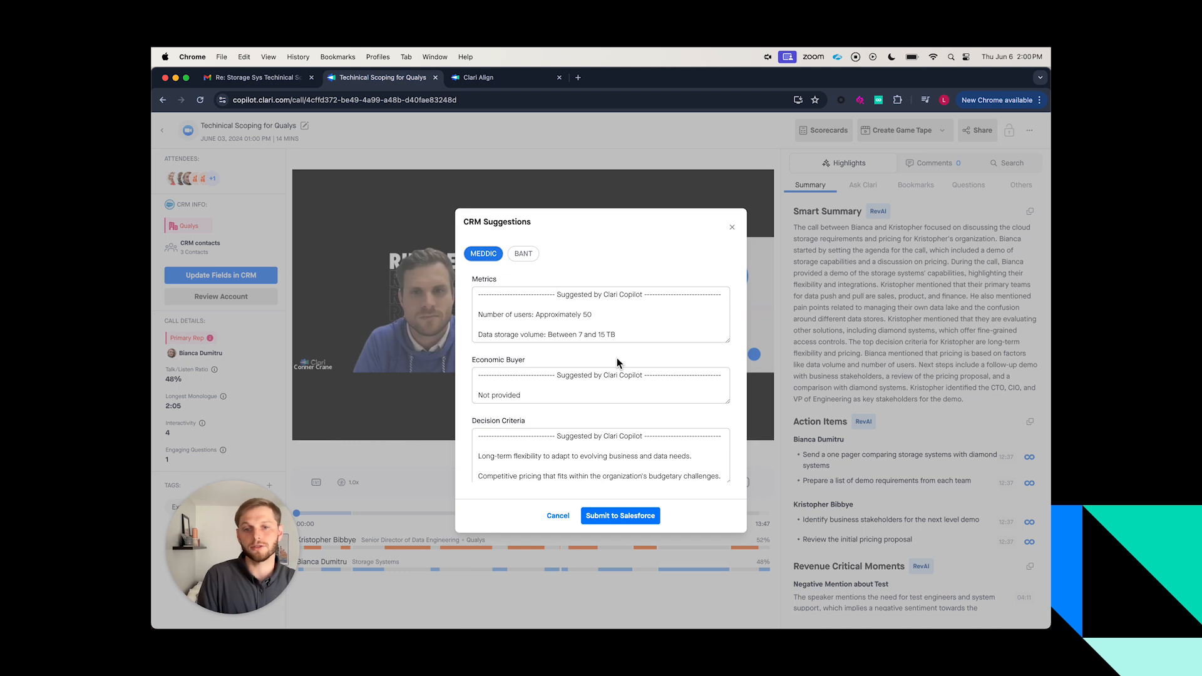
pyautogui.moveTo(726, 367)
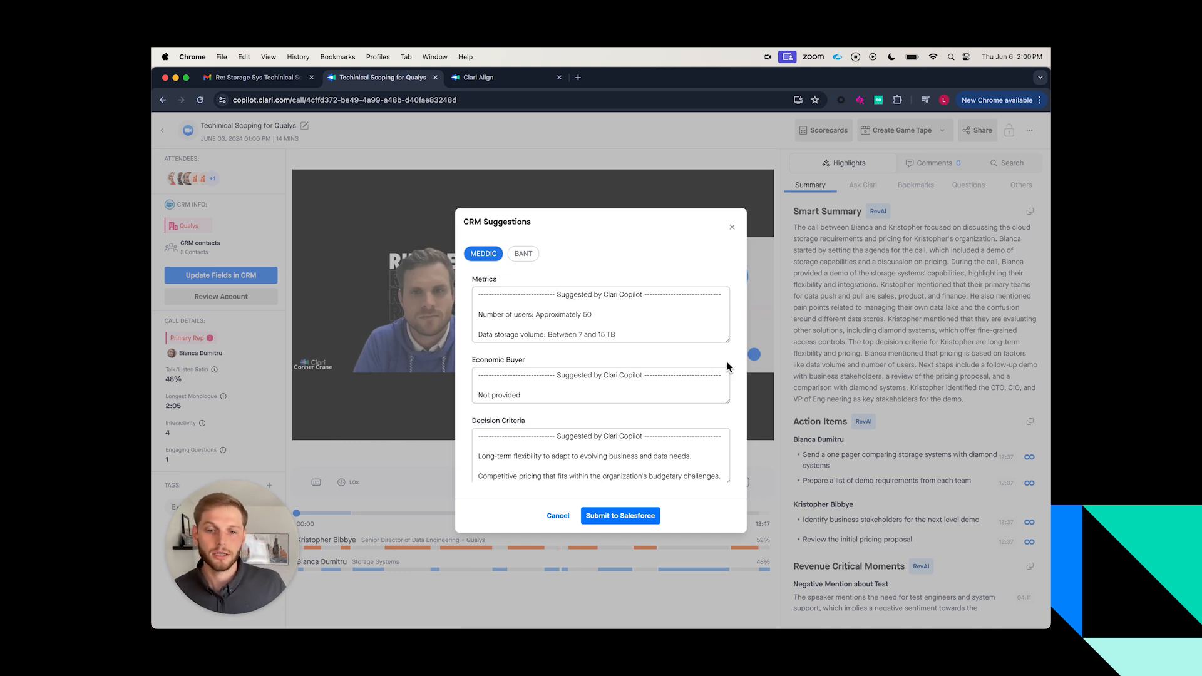
pyautogui.moveTo(545, 330)
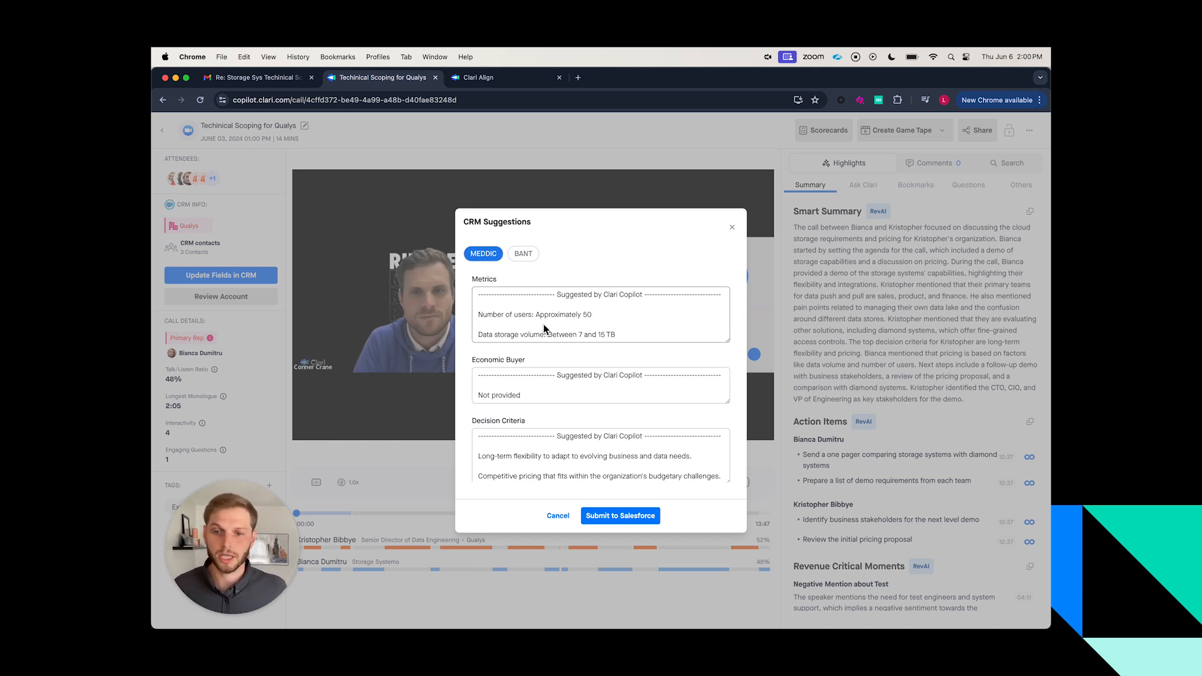
pyautogui.moveTo(460, 332)
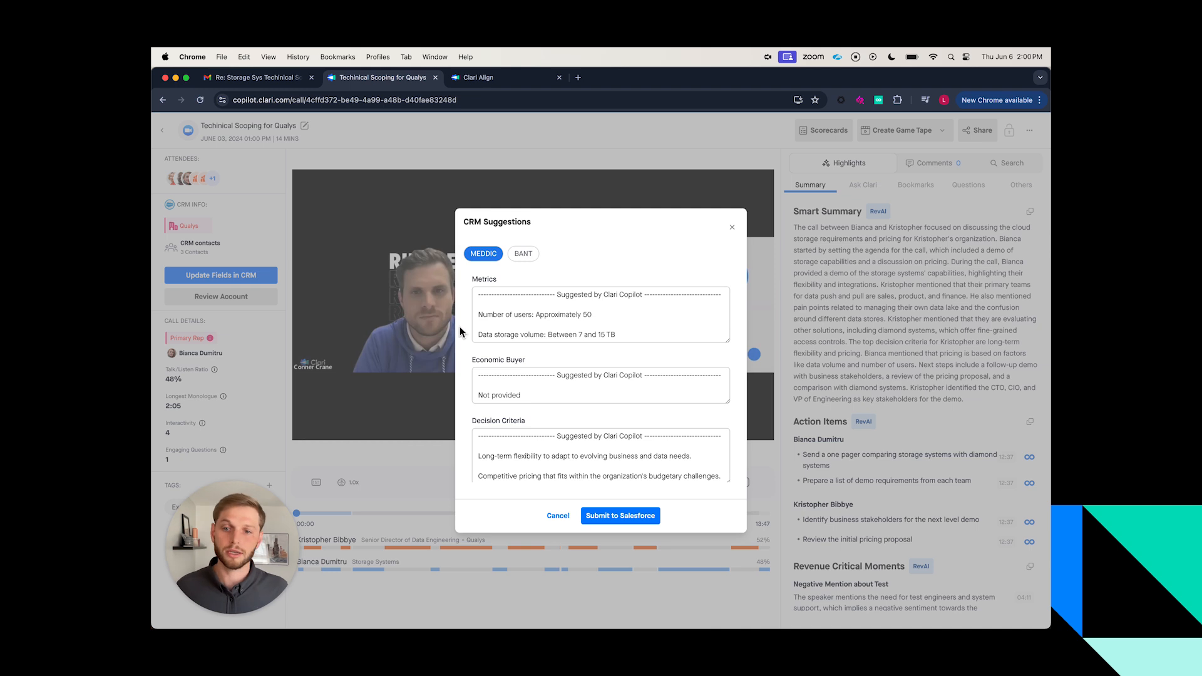
# Review the suggested MEDDIC fields from Metrics through Decision Process to Pain Points
pyautogui.scroll(-3)
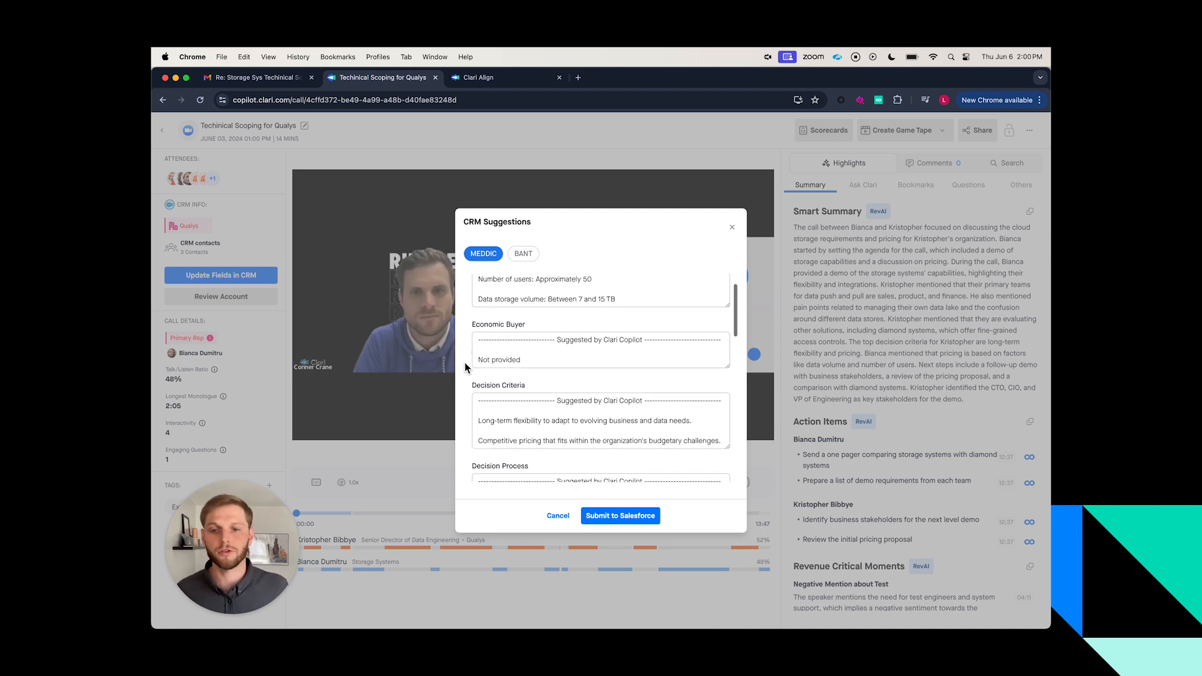
pyautogui.scroll(-3)
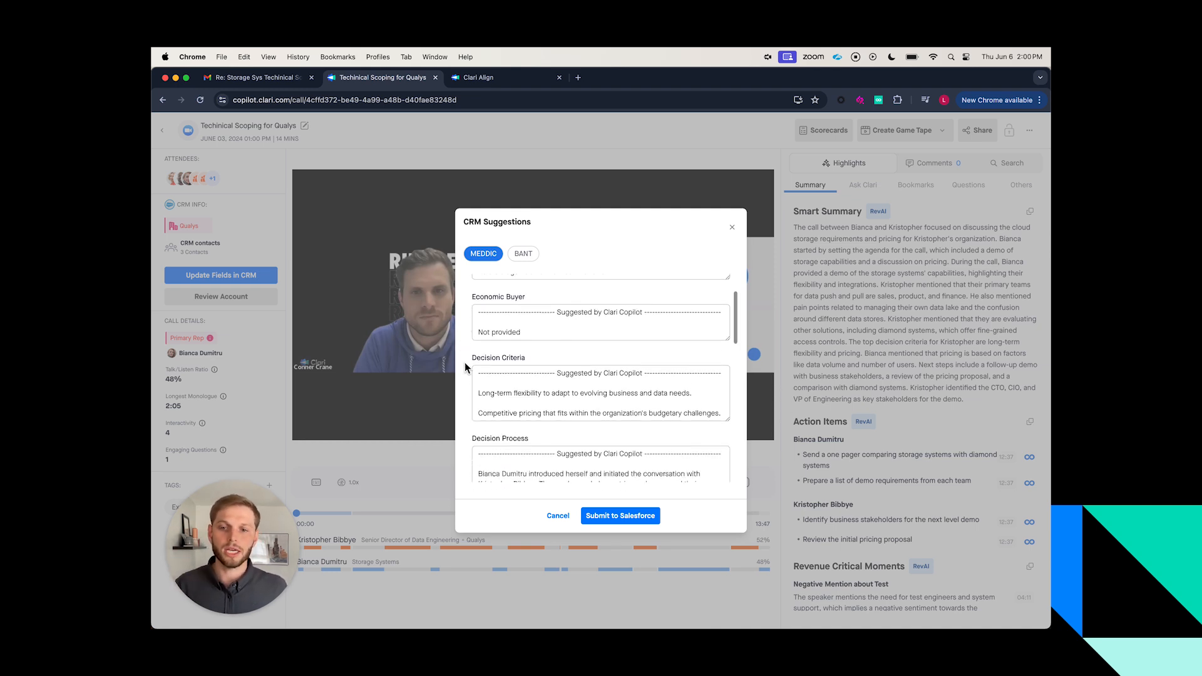
pyautogui.scroll(-3)
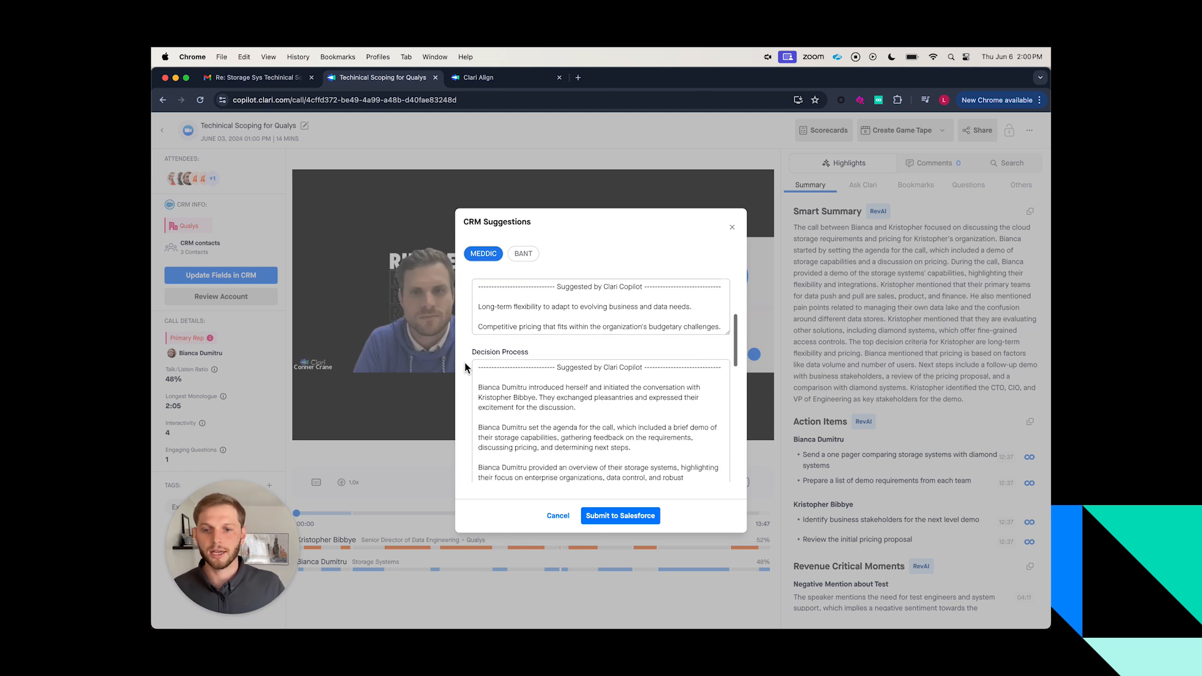
pyautogui.scroll(-3)
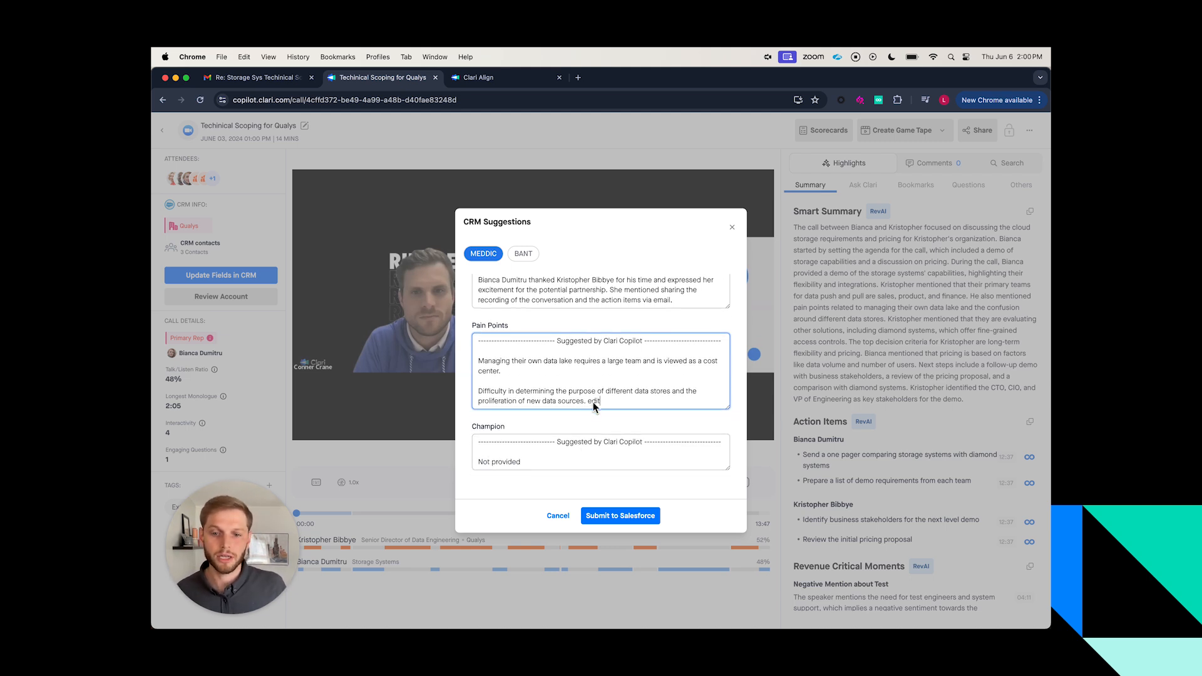
pyautogui.moveTo(590, 437)
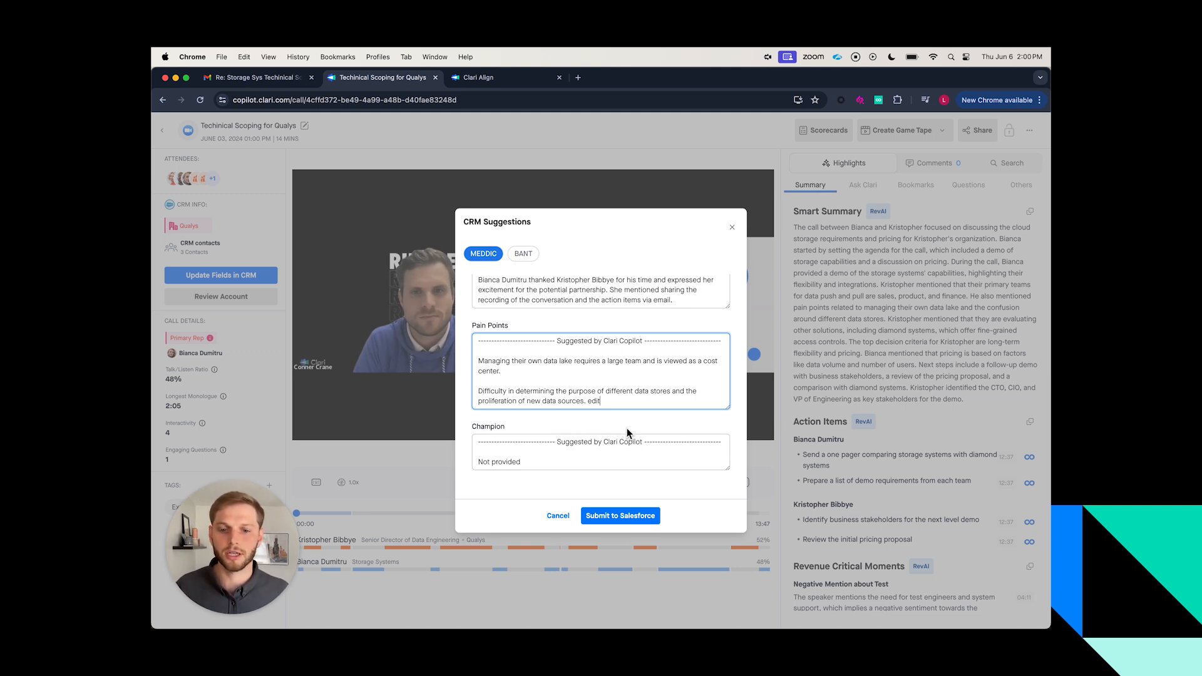
pyautogui.moveTo(619, 514)
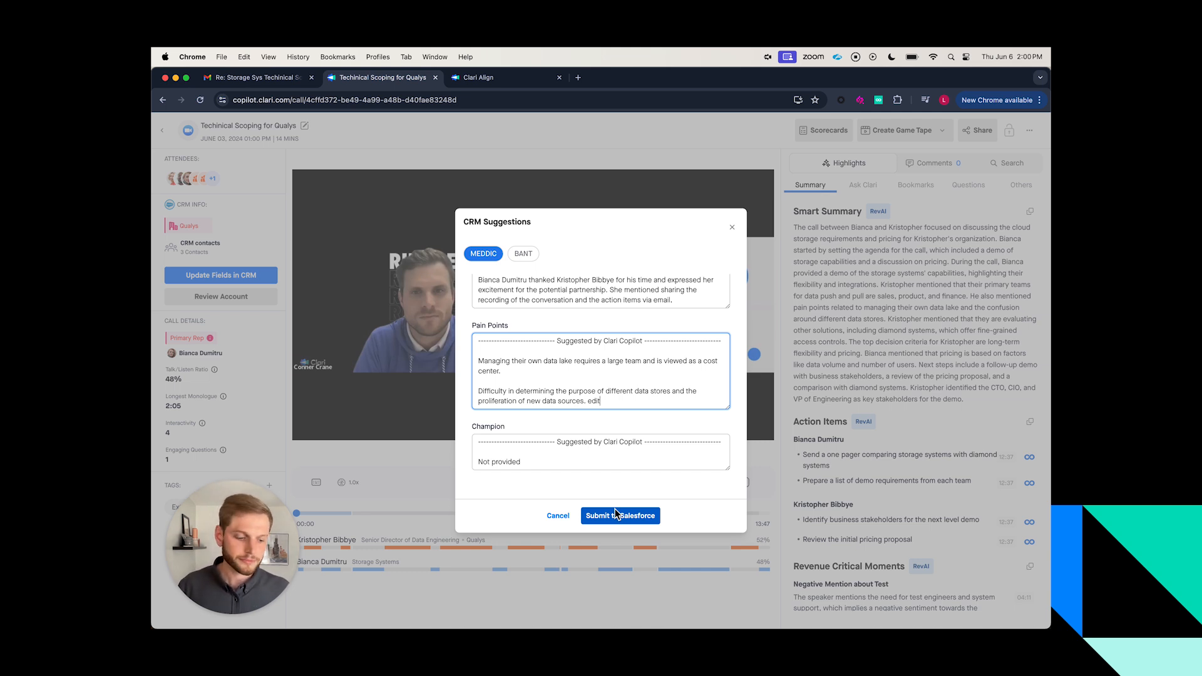
pyautogui.moveTo(614, 497)
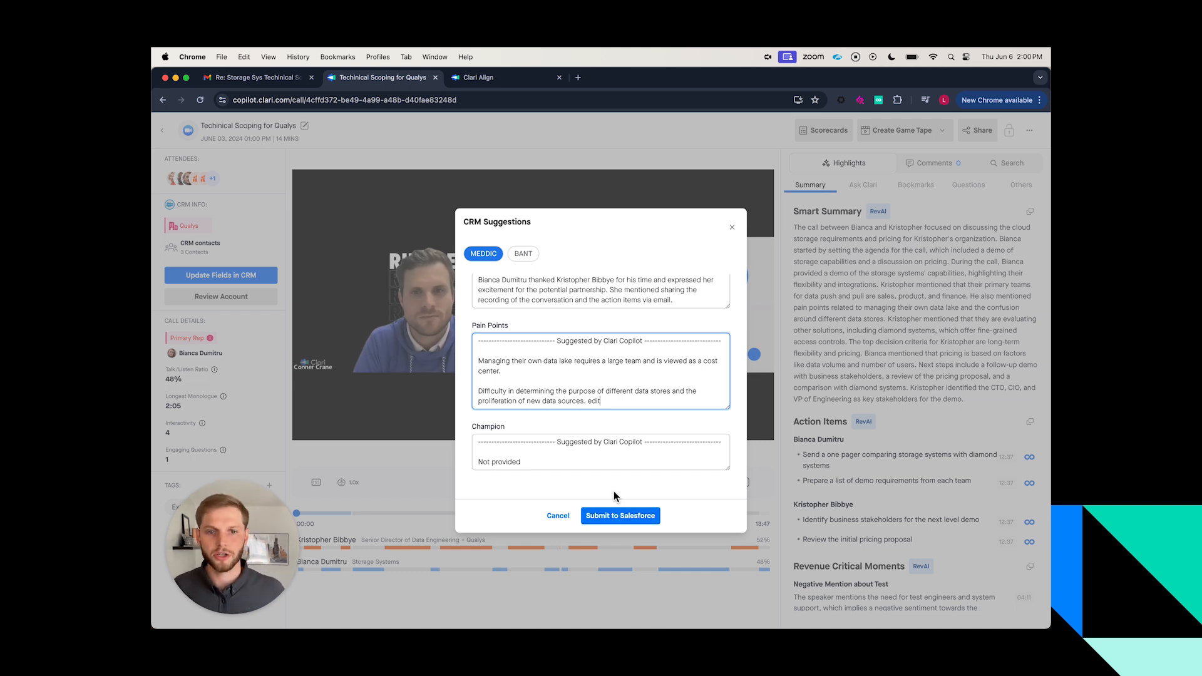
# Submit the MEDDIC suggestions to Salesforce and bring up the call's Share Call dialog
pyautogui.click(557, 515)
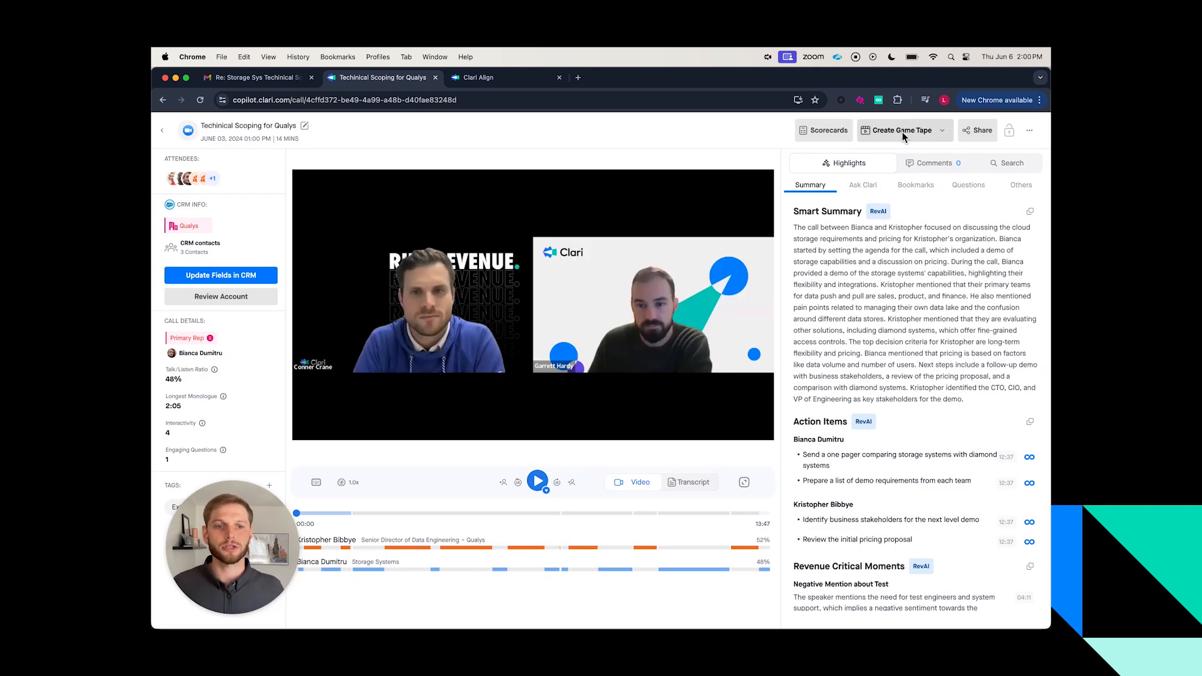
pyautogui.click(977, 129)
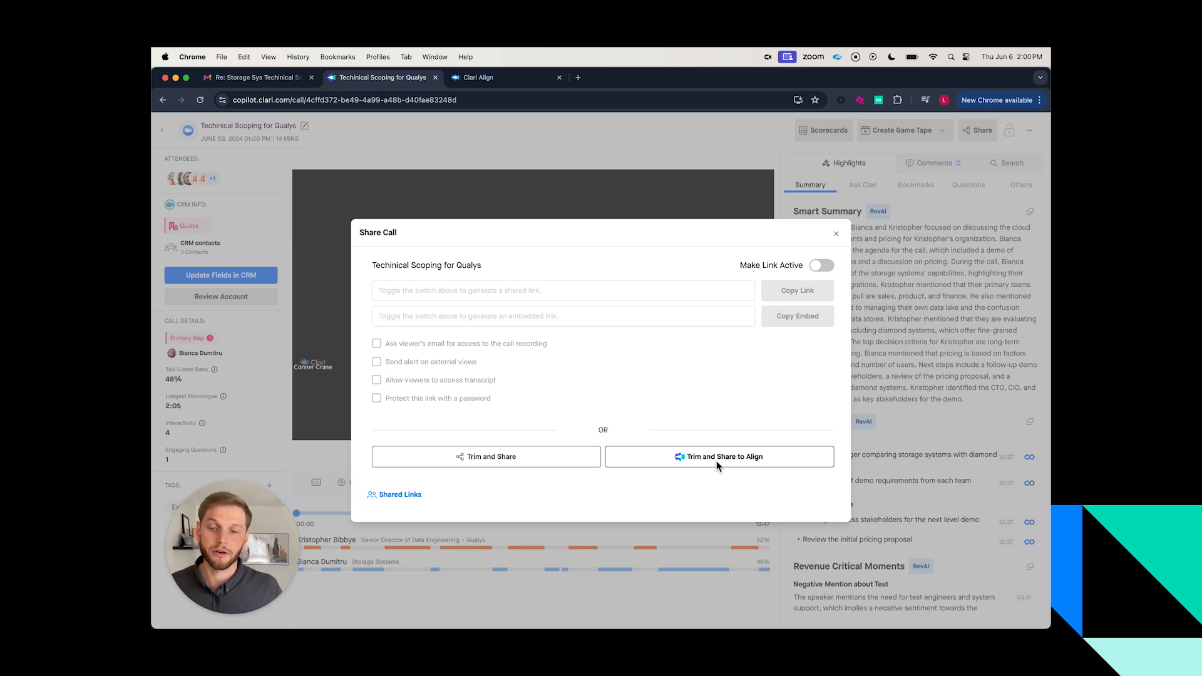
pyautogui.moveTo(726, 456)
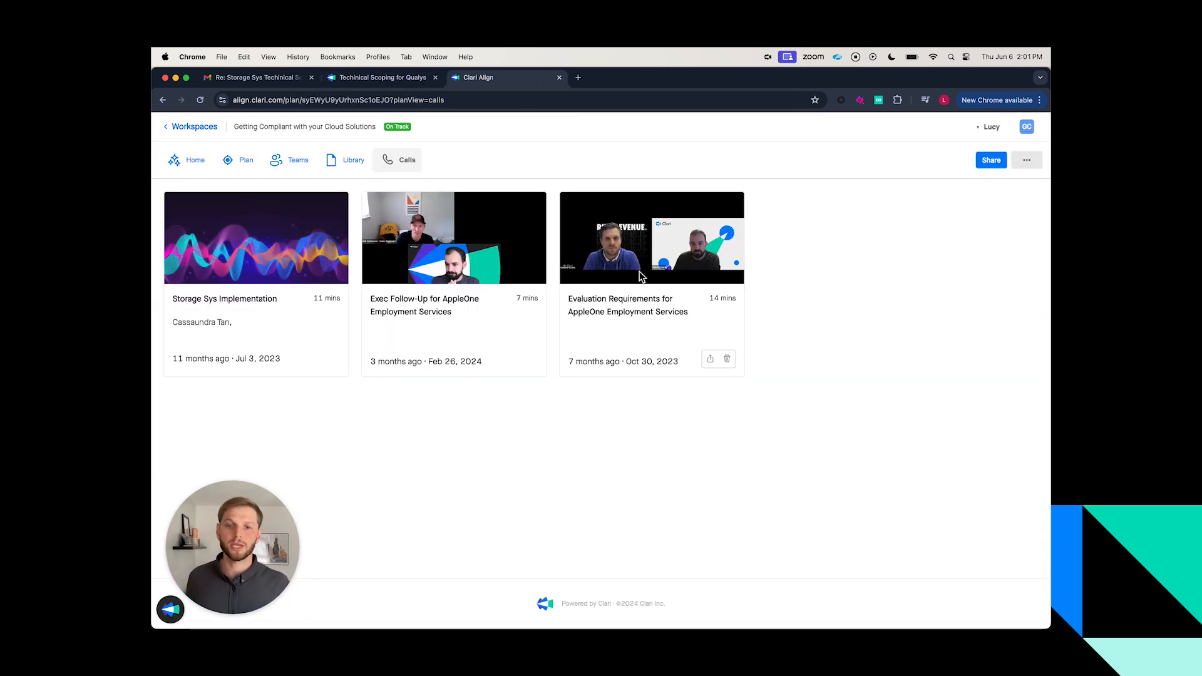
pyautogui.moveTo(514, 480)
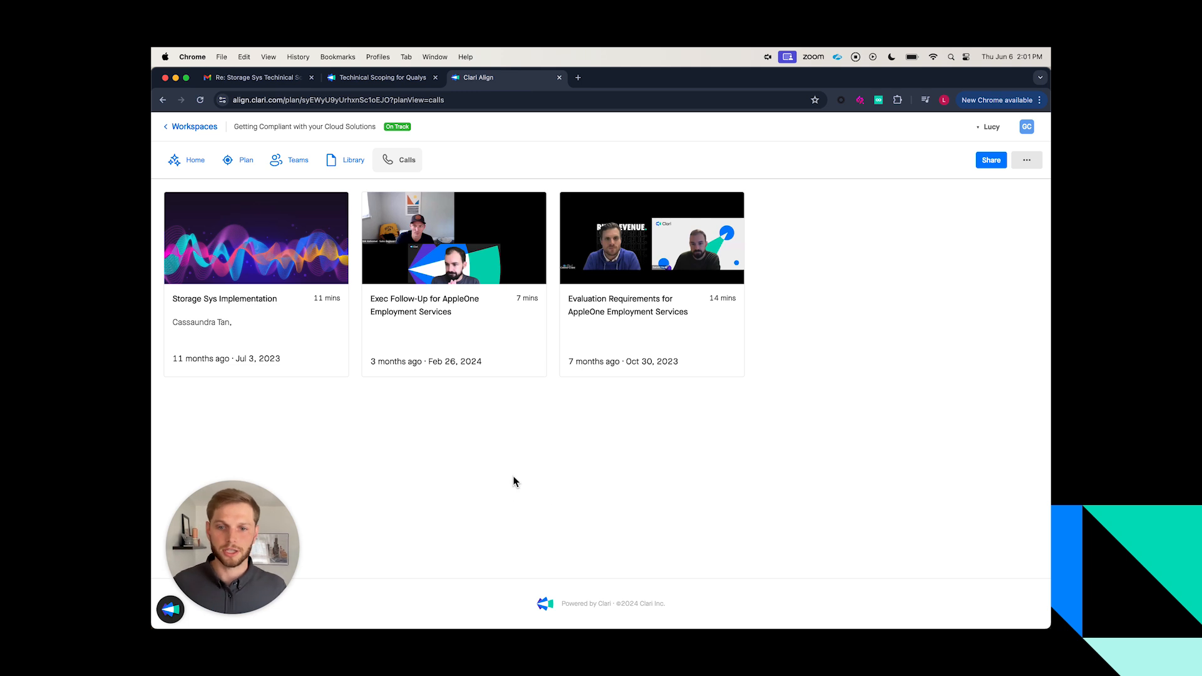
pyautogui.moveTo(574, 335)
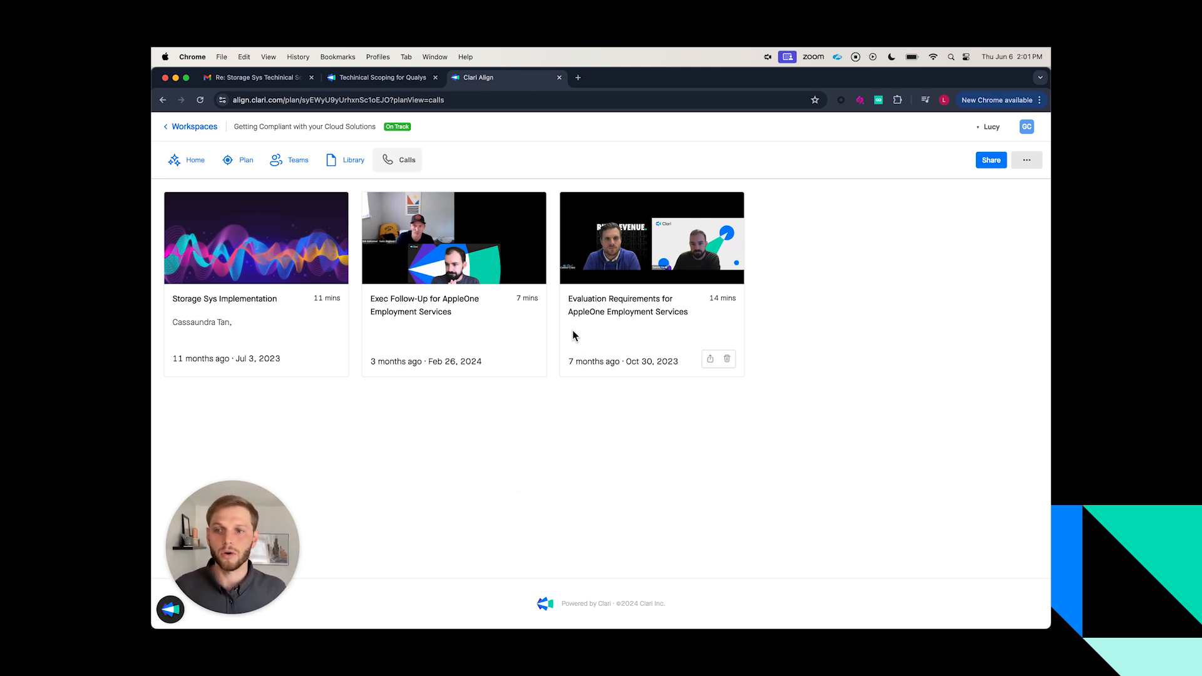
pyautogui.moveTo(459, 299)
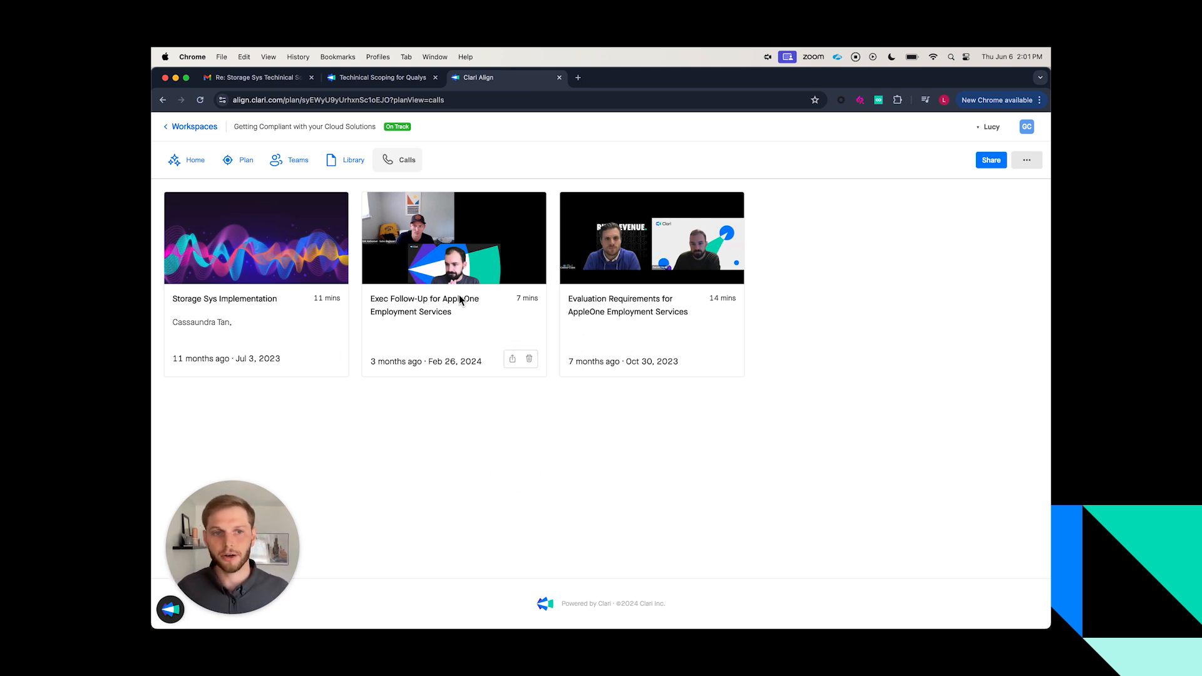
pyautogui.moveTo(588, 334)
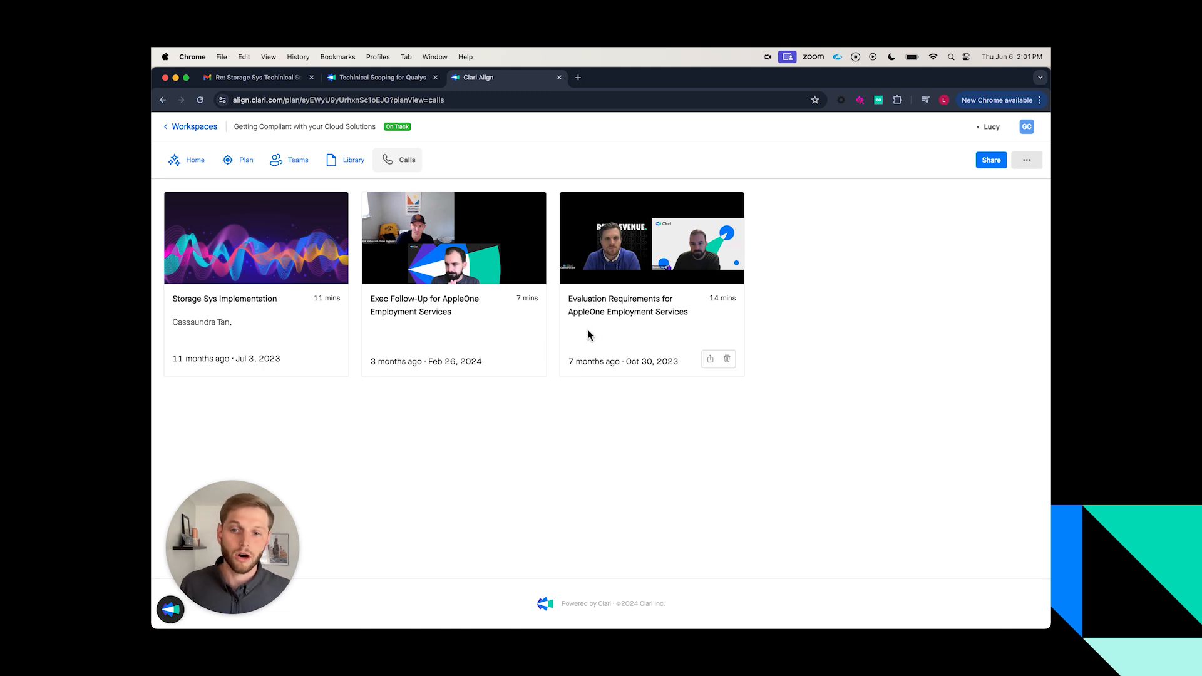
pyautogui.moveTo(298, 159)
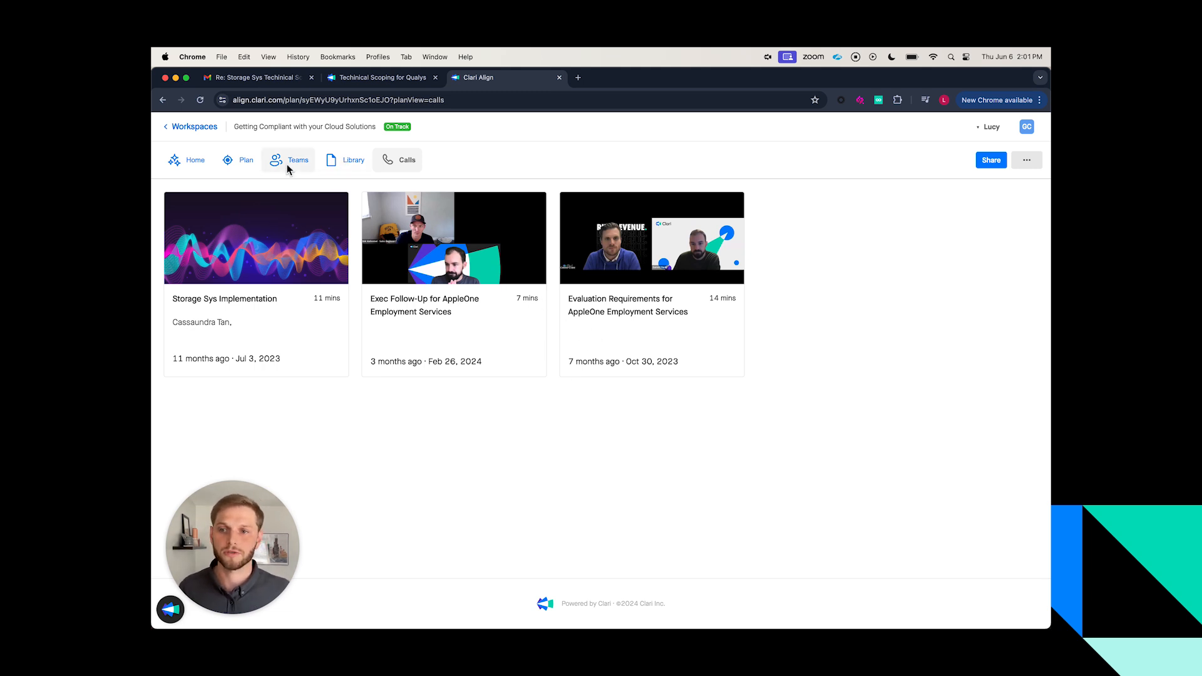
# Look over the plan's teams, then its milestone timeline and statuses
pyautogui.click(298, 159)
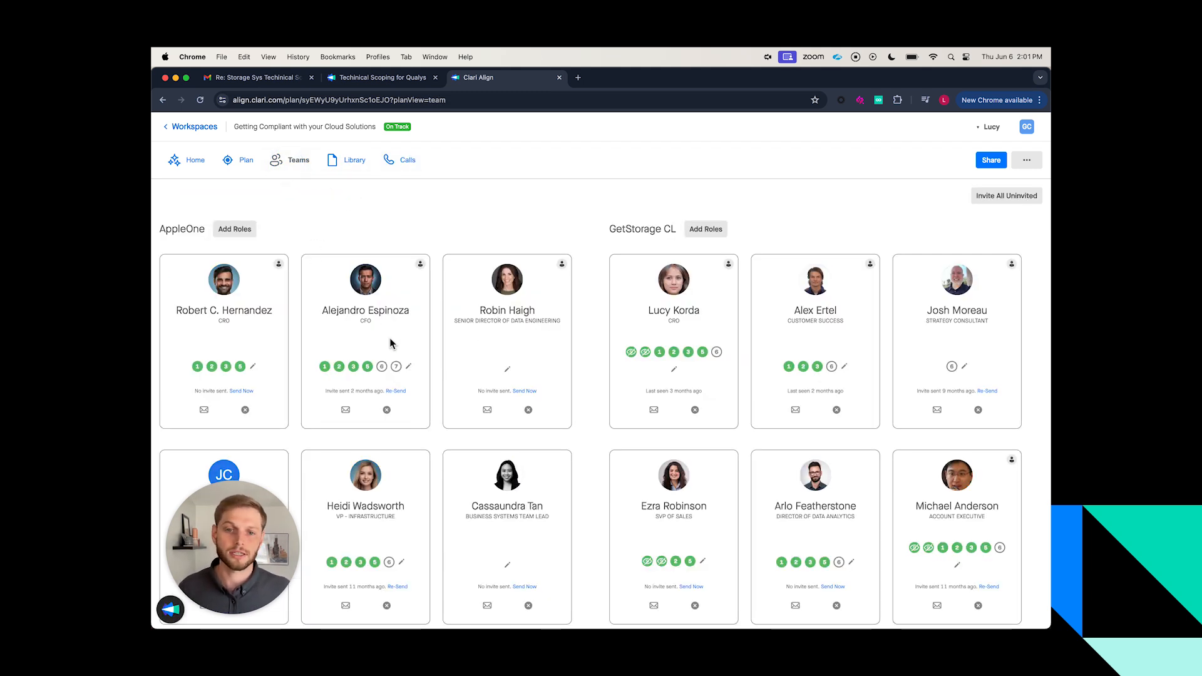
pyautogui.moveTo(253, 180)
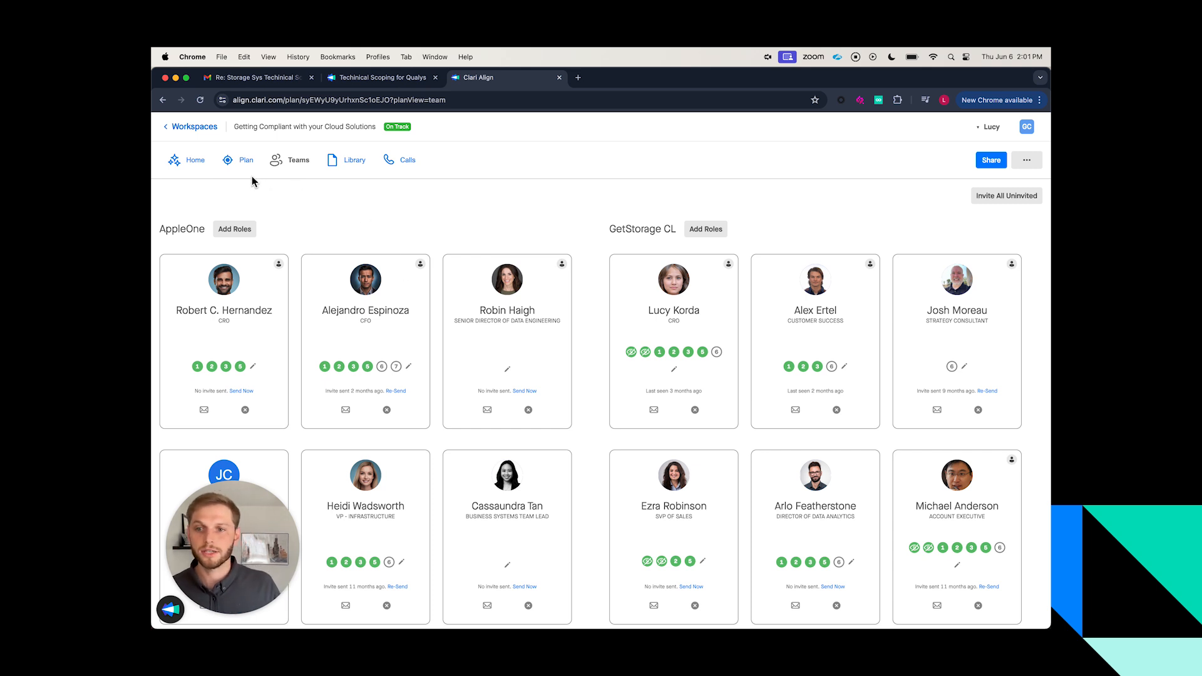
pyautogui.click(246, 161)
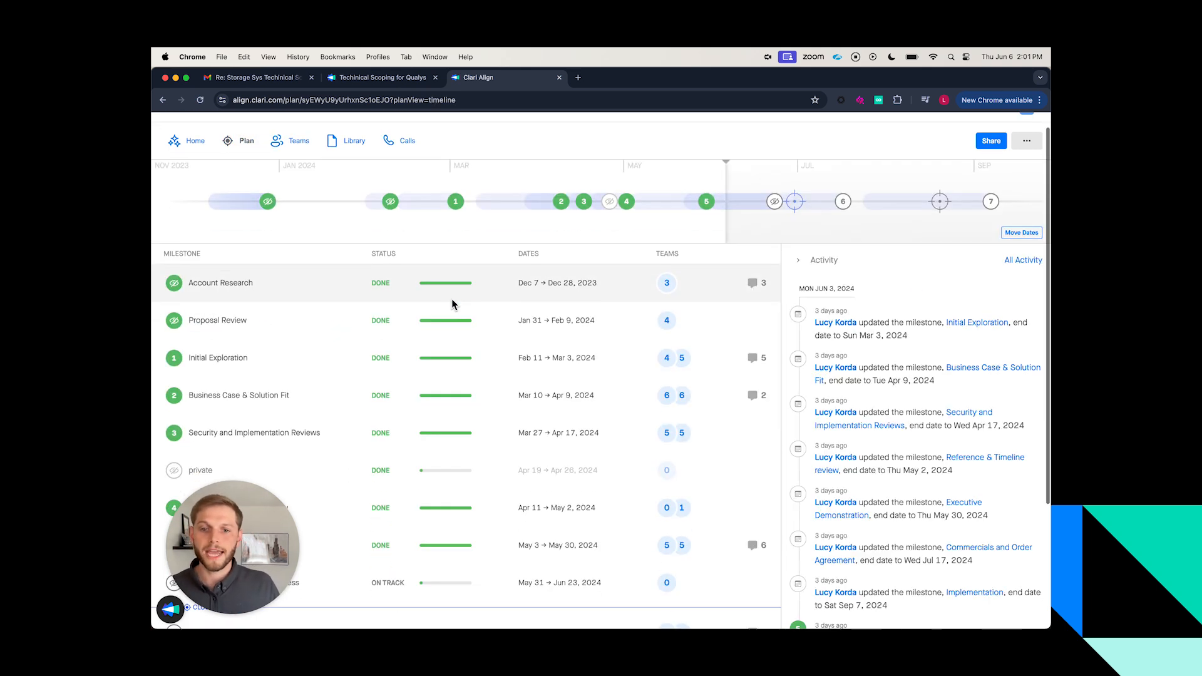
pyautogui.scroll(-3)
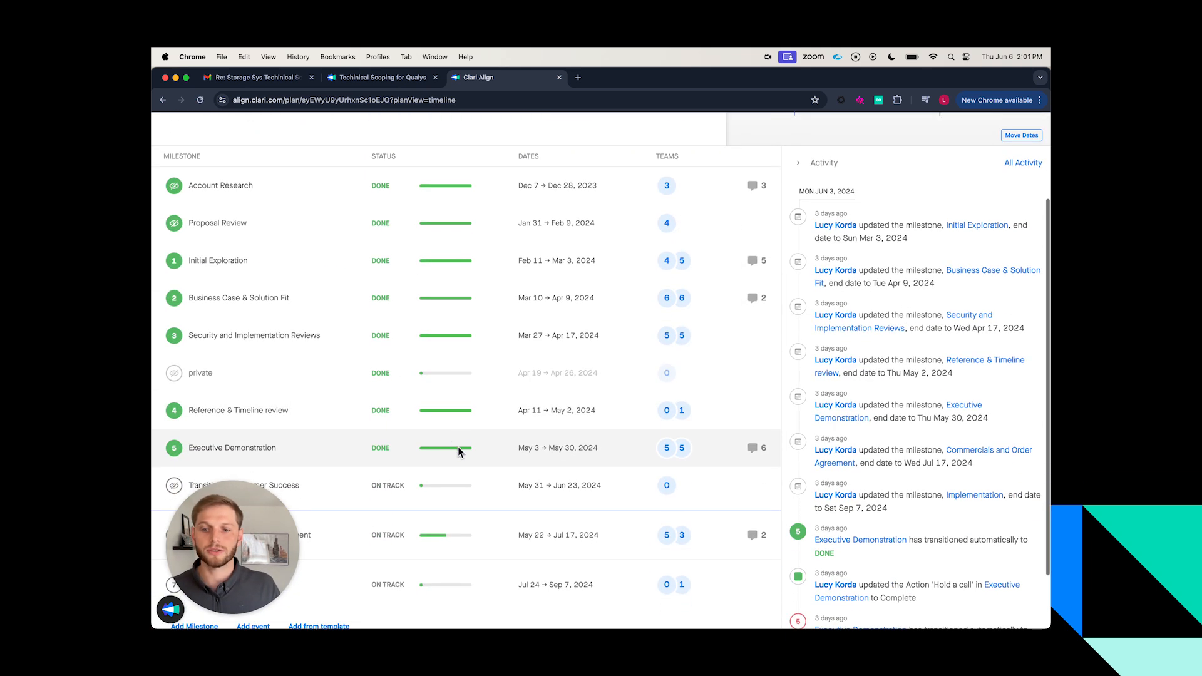
# Review the Executive Demonstration milestone's completed actions and close its side panel
pyautogui.click(233, 448)
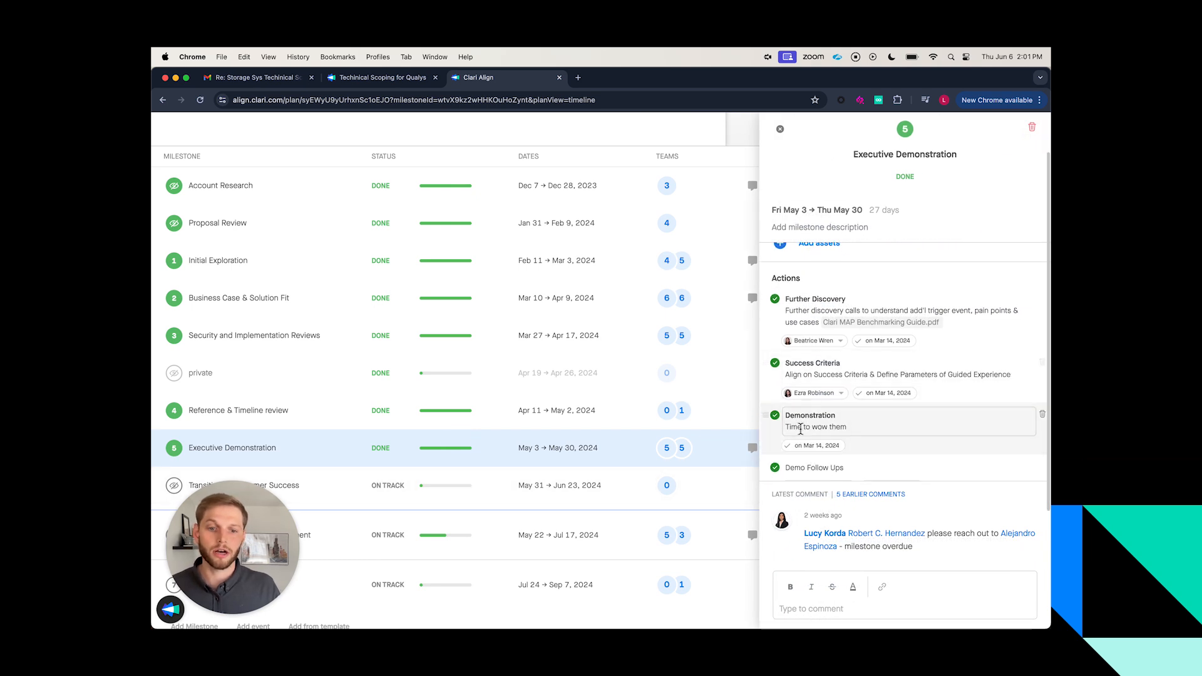
pyautogui.scroll(-3)
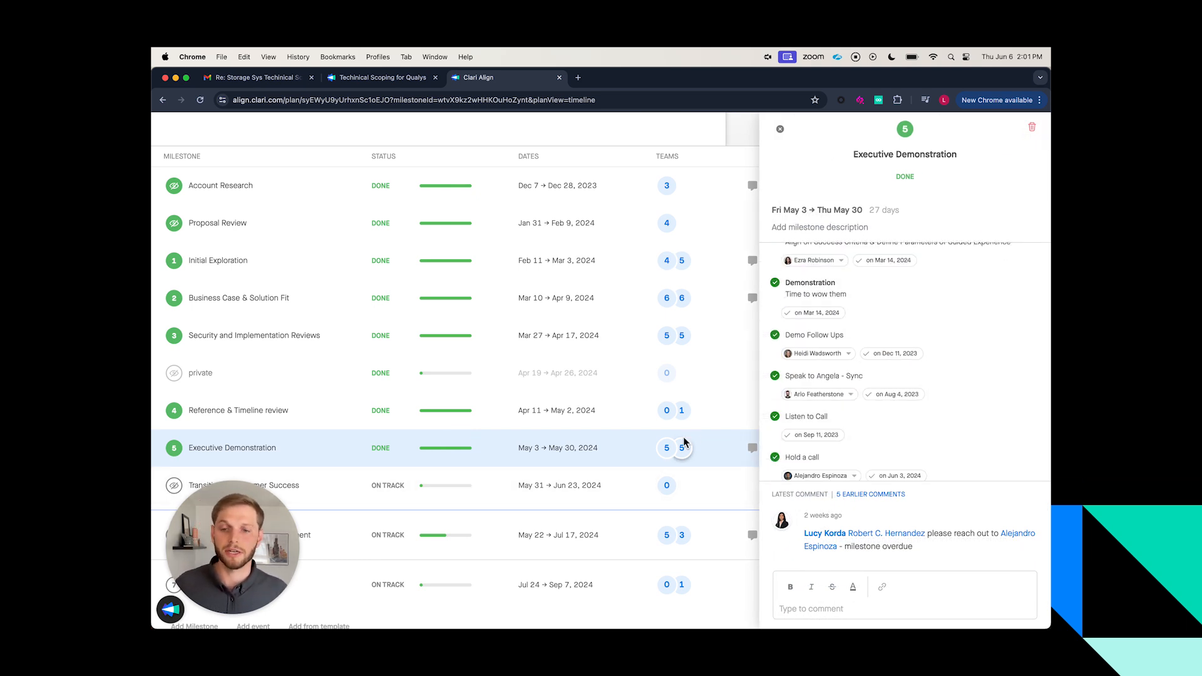
pyautogui.click(780, 129)
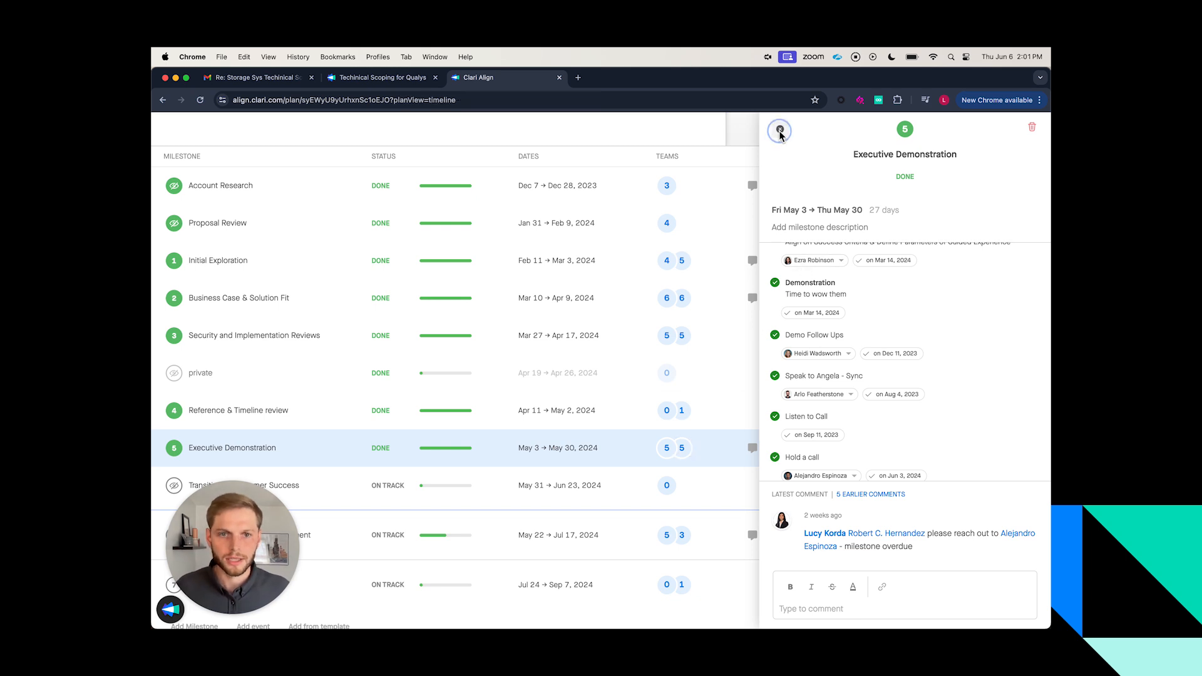
pyautogui.click(779, 126)
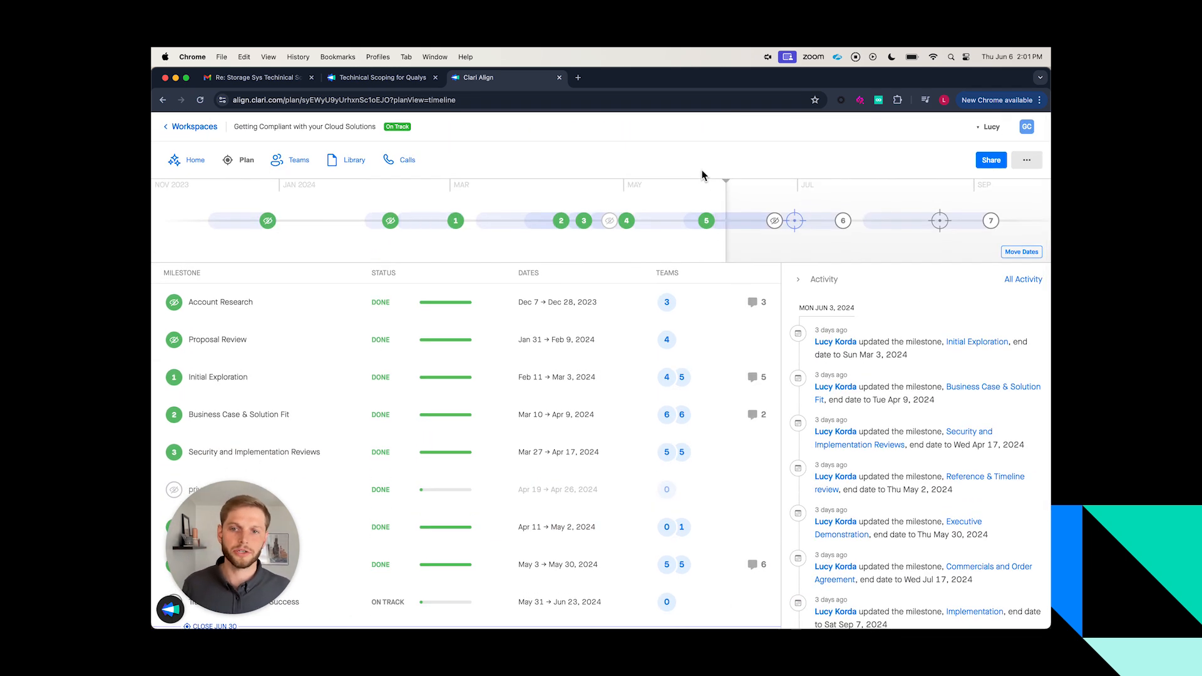
pyautogui.click(255, 77)
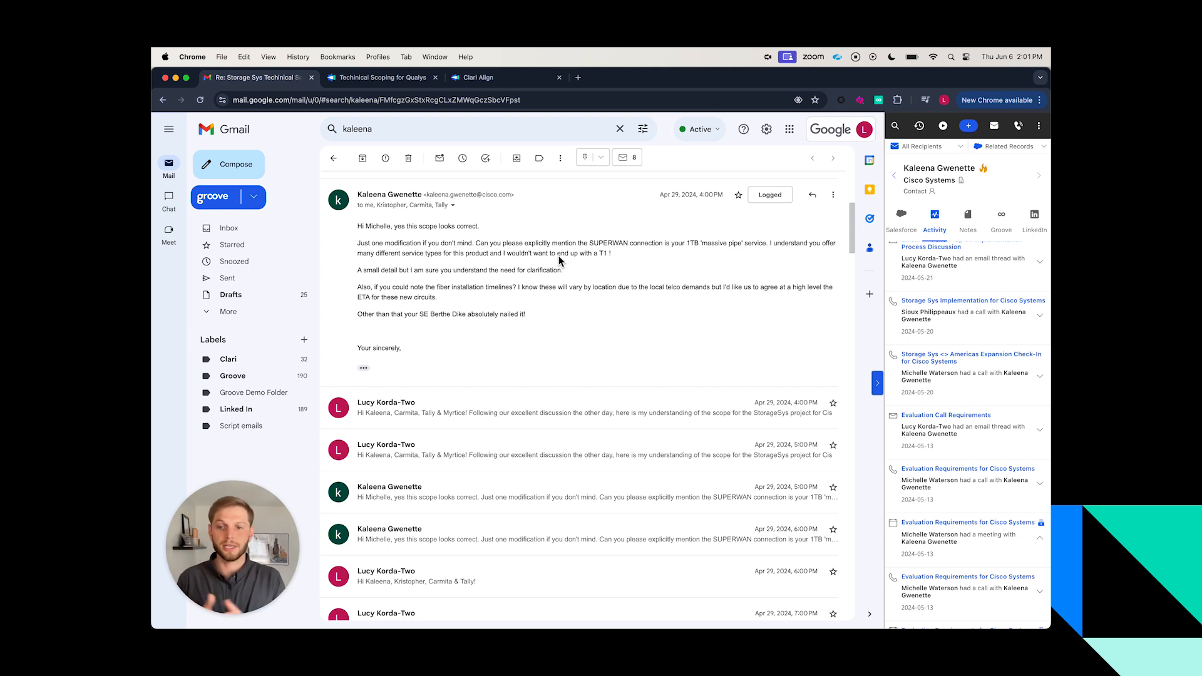
pyautogui.moveTo(682, 334)
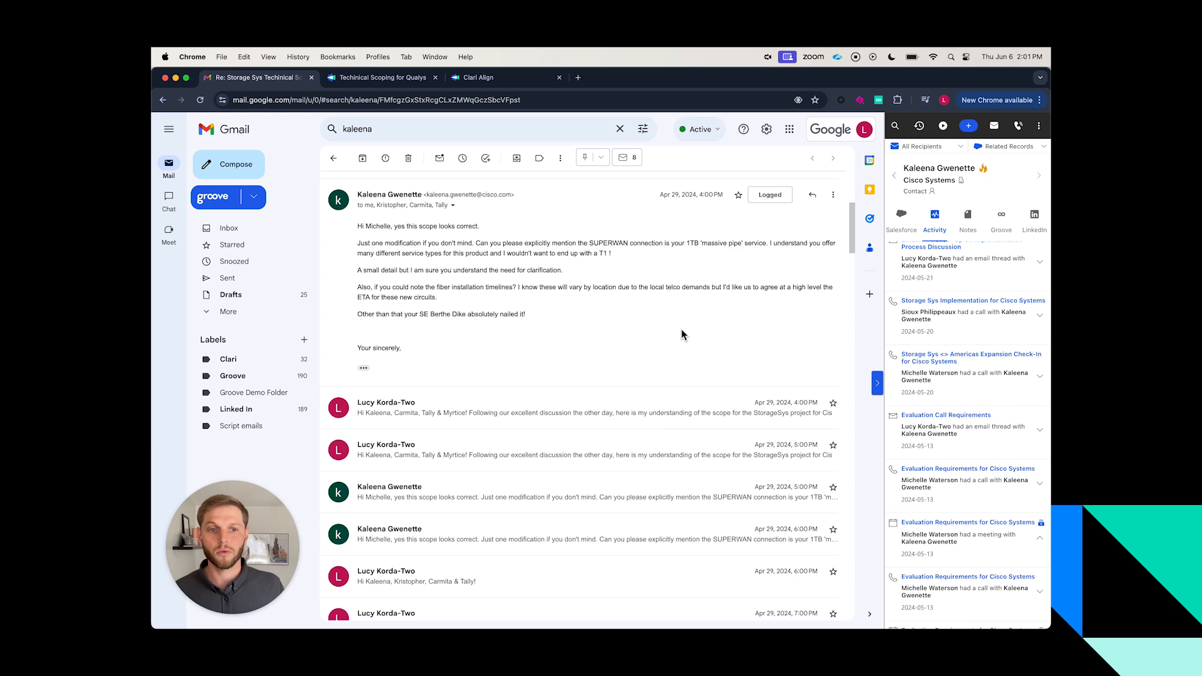
pyautogui.moveTo(694, 340)
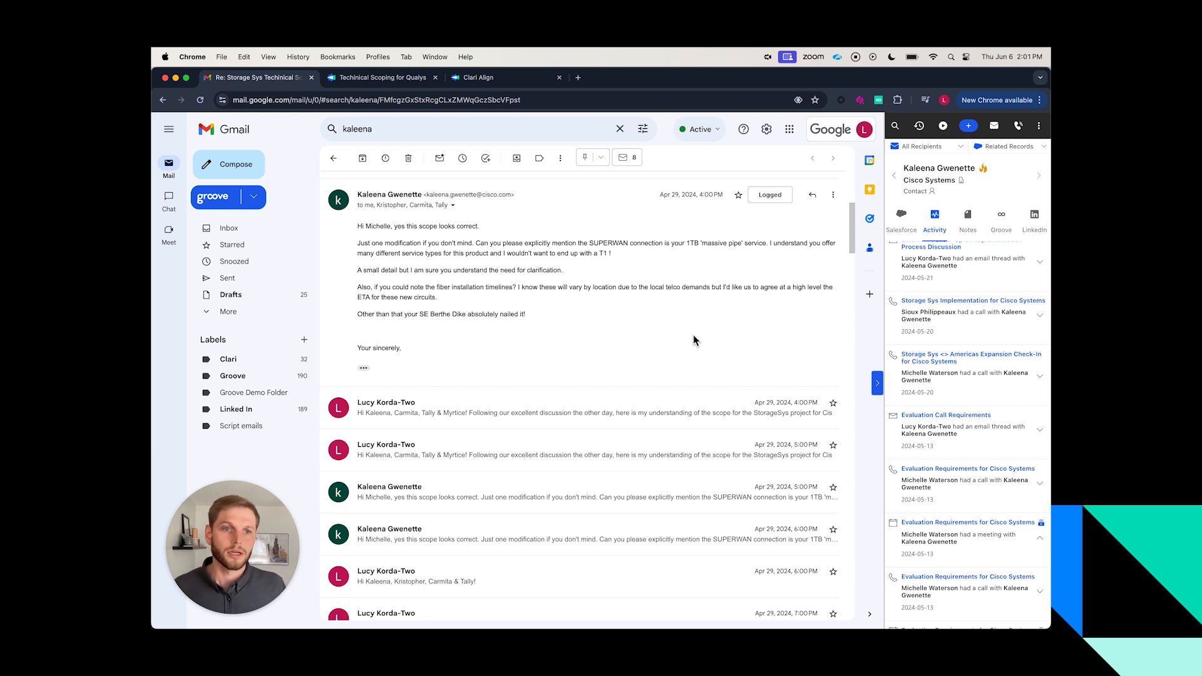
pyautogui.moveTo(698, 339)
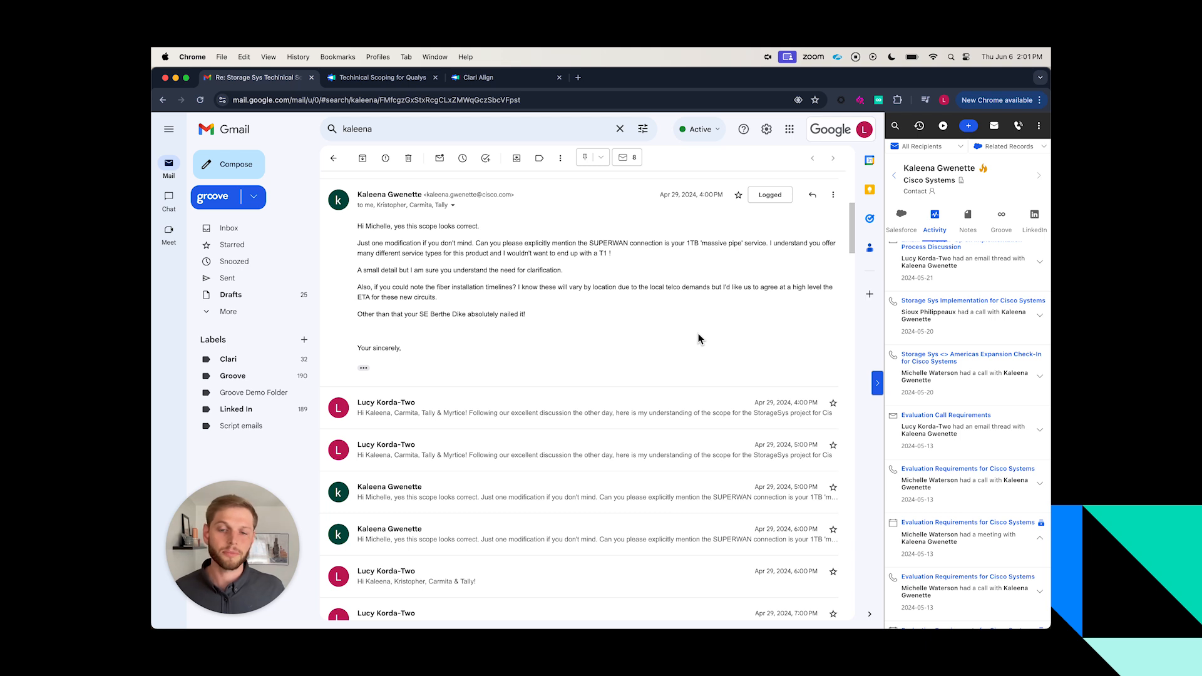
pyautogui.moveTo(675, 352)
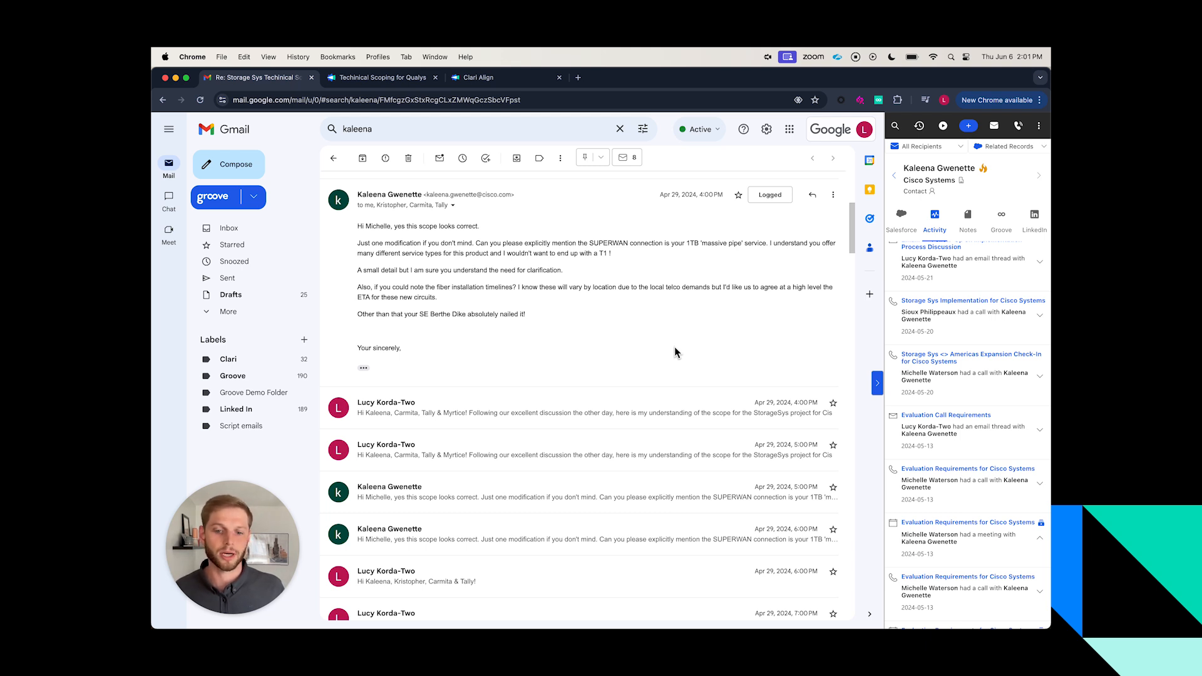